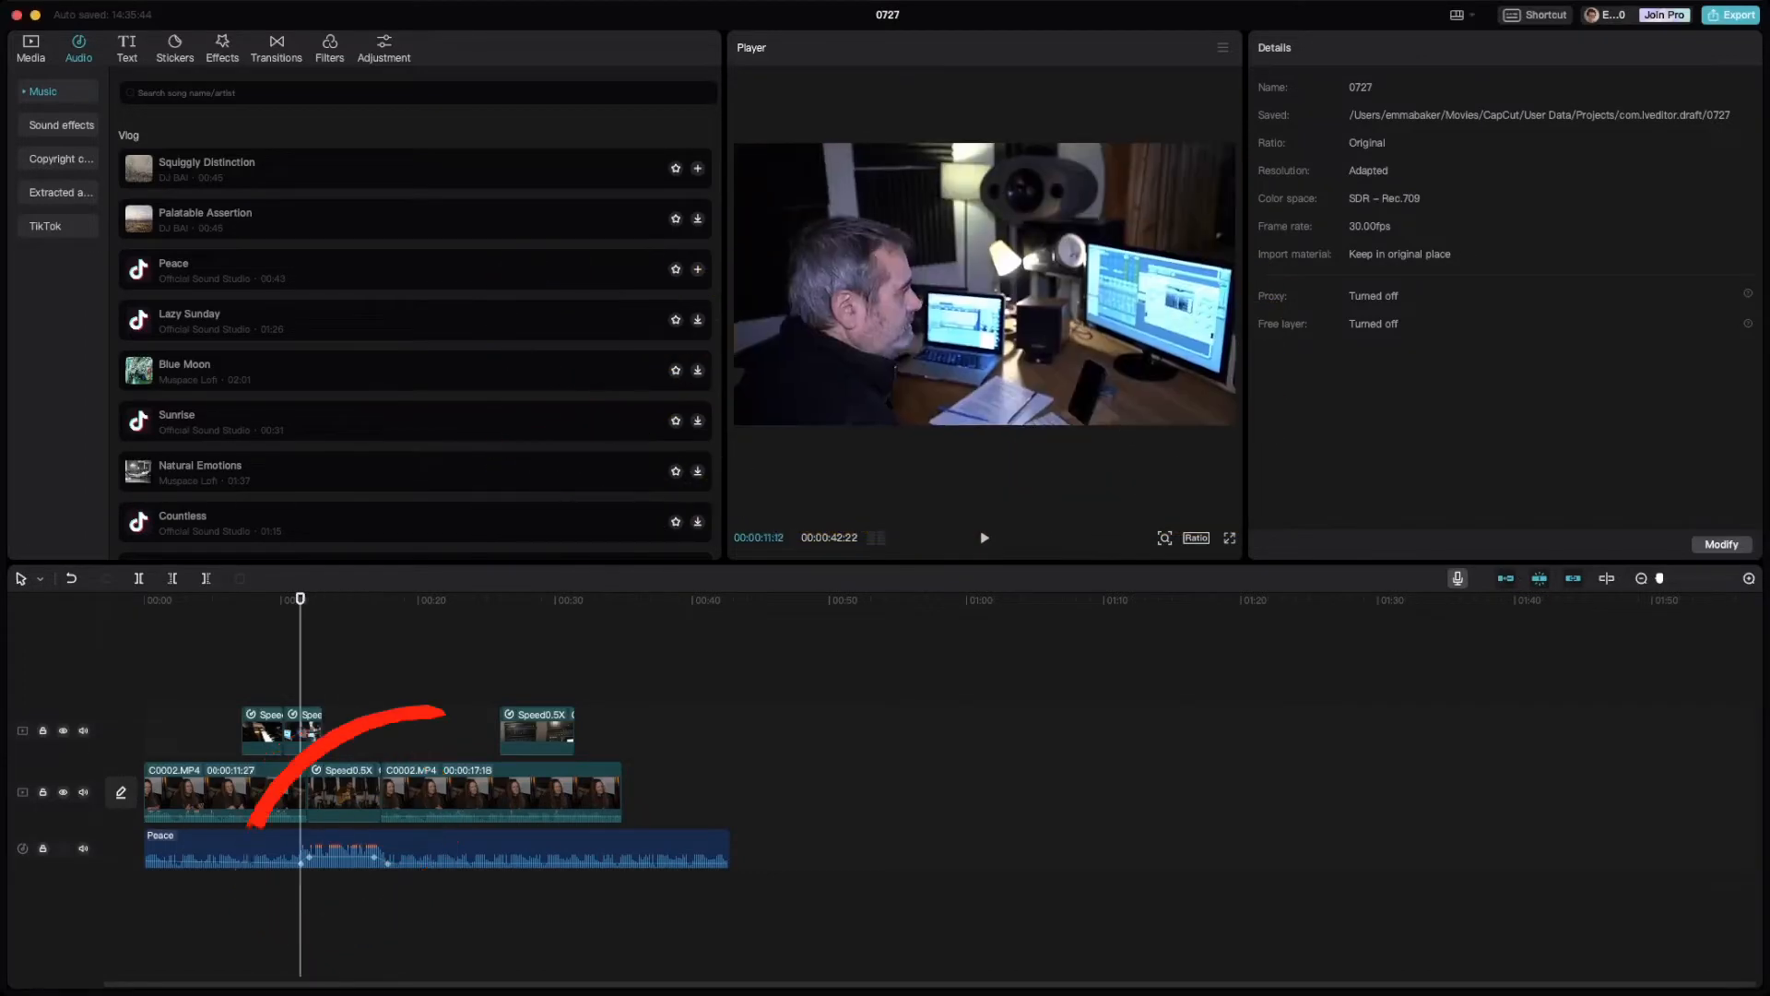
Select the Peace music clip and nudge its volume to about -14 dB under the interview
click(394, 848)
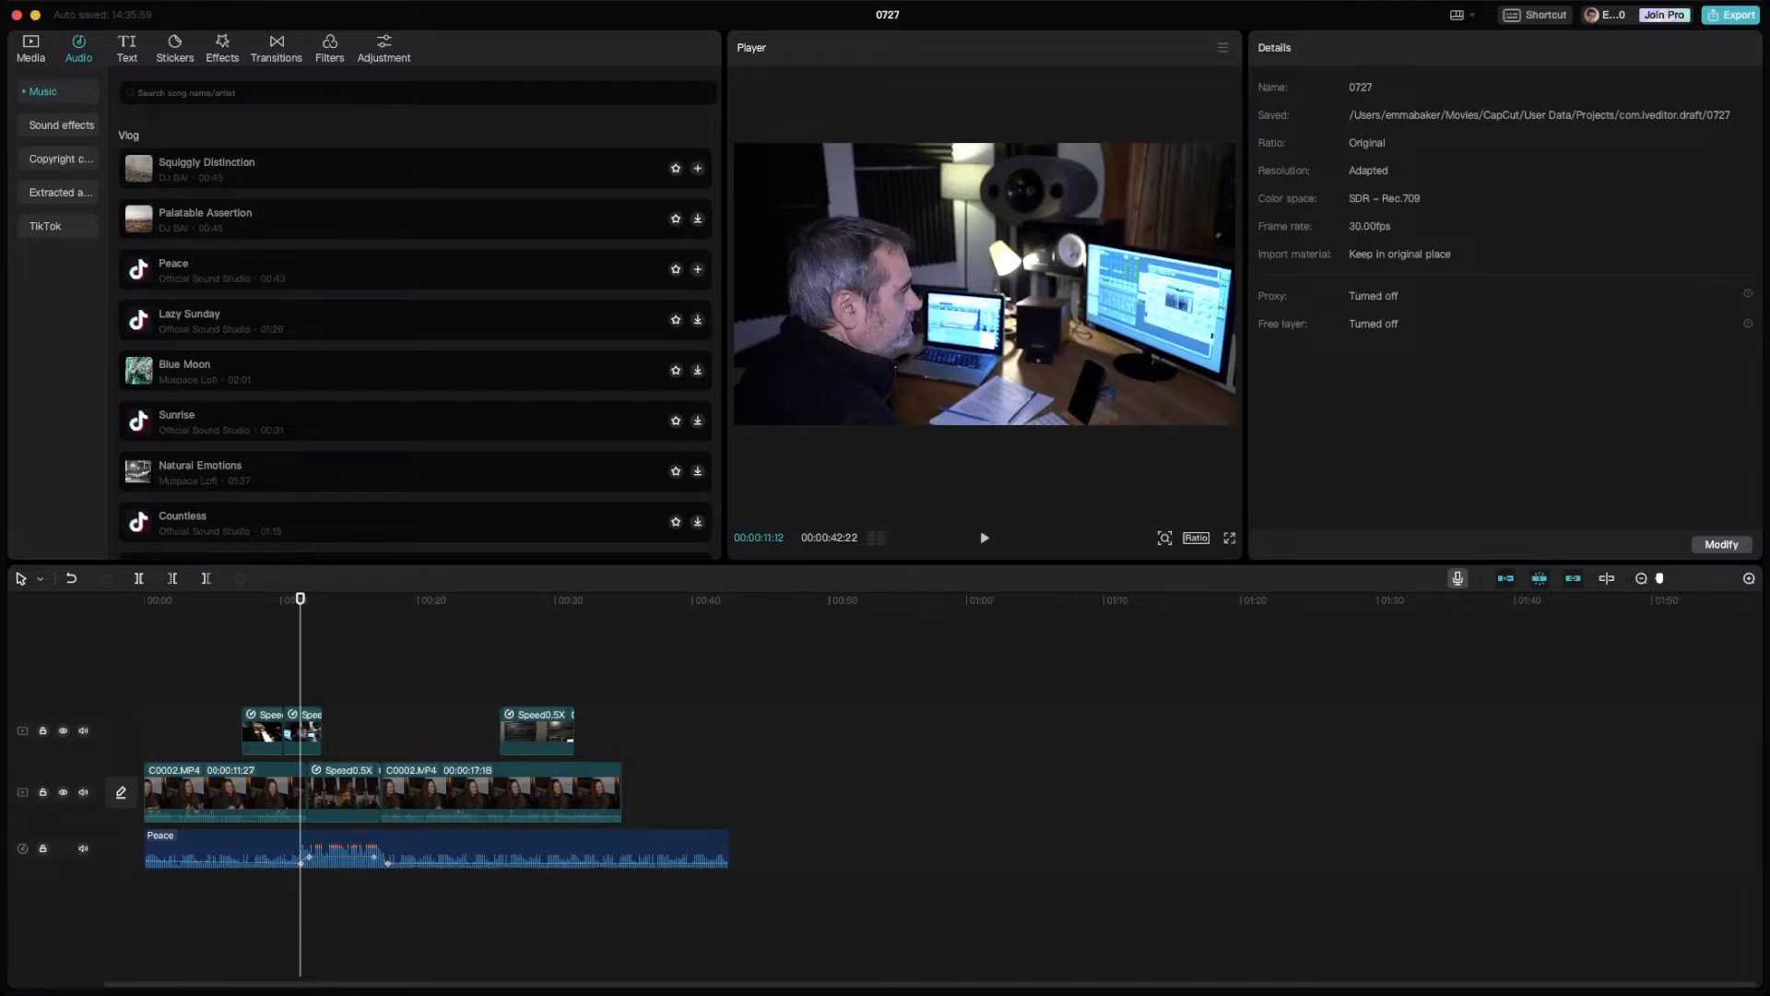
click(165, 599)
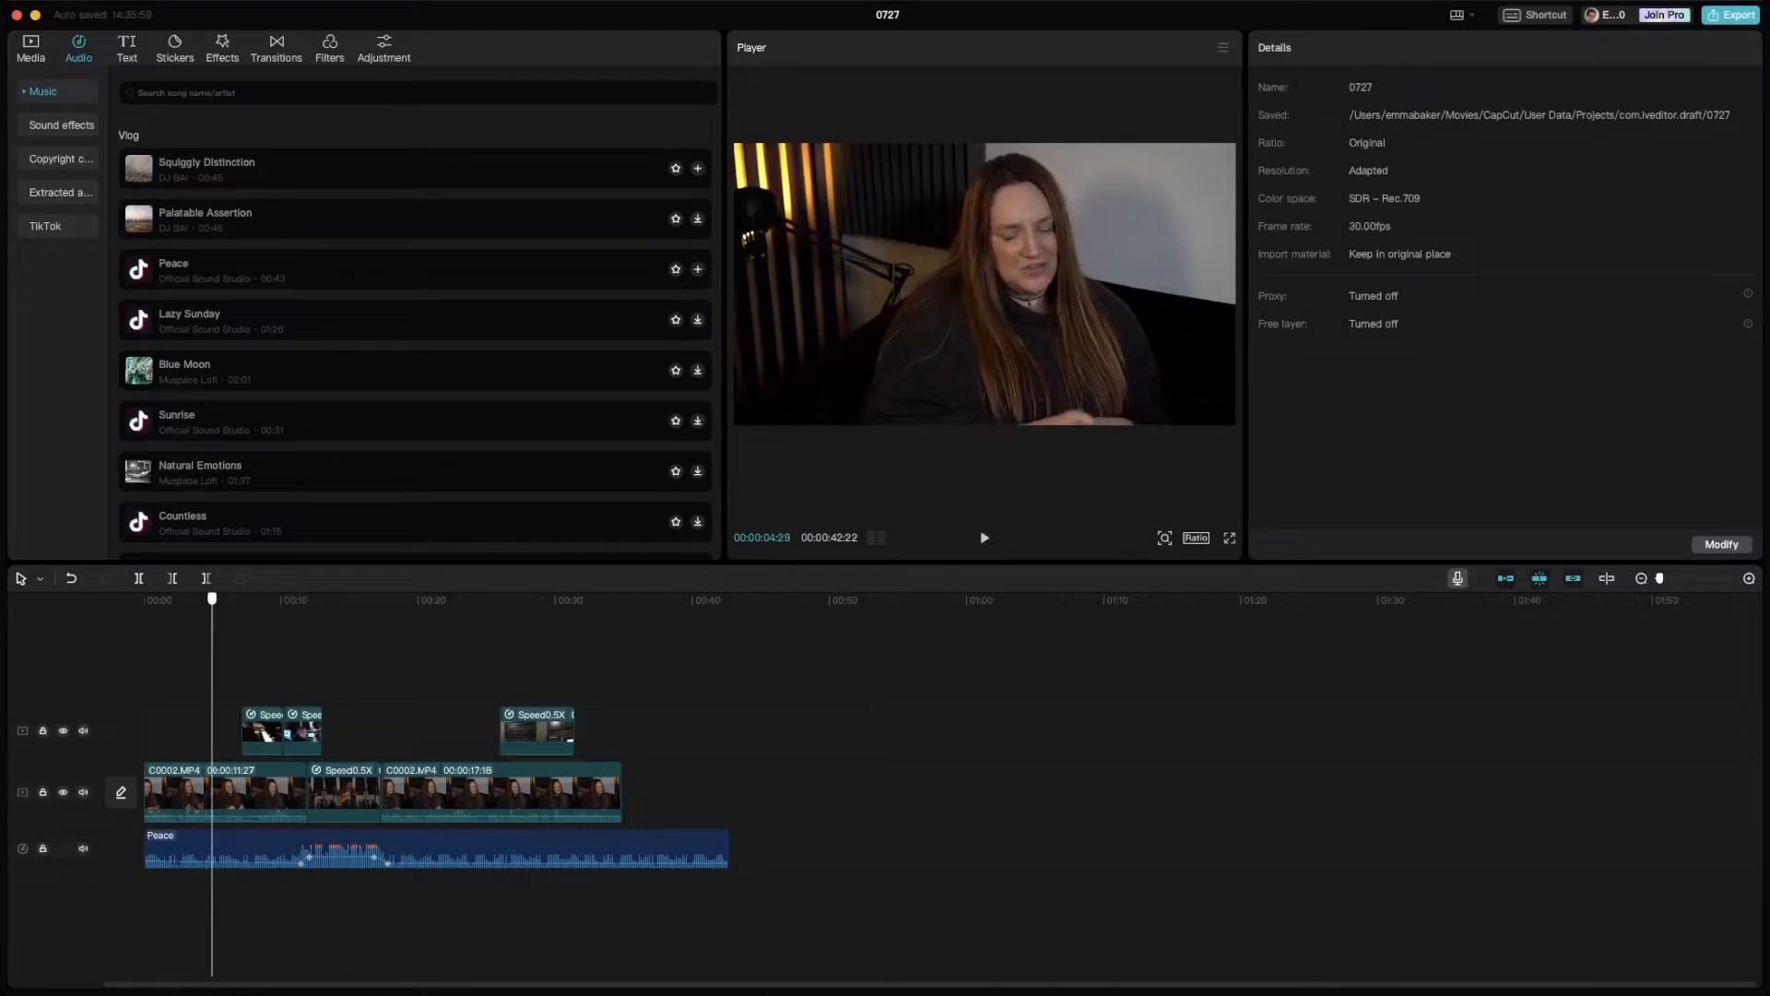
click(435, 852)
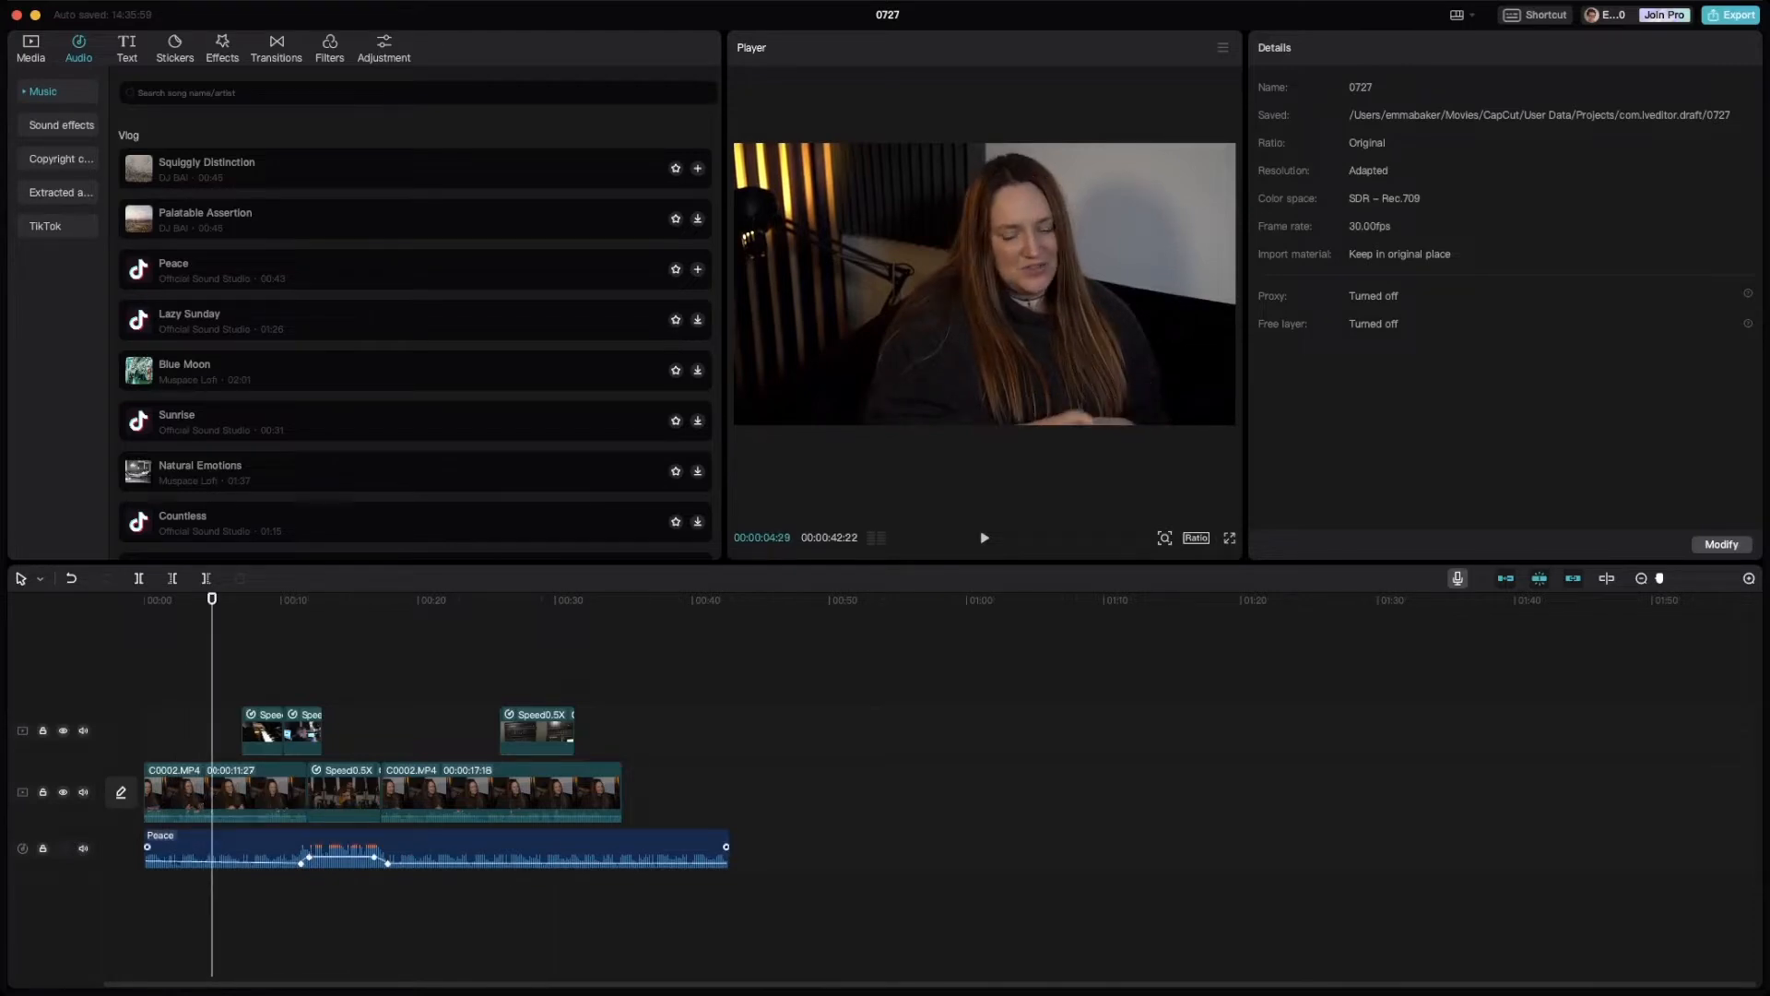
click(436, 852)
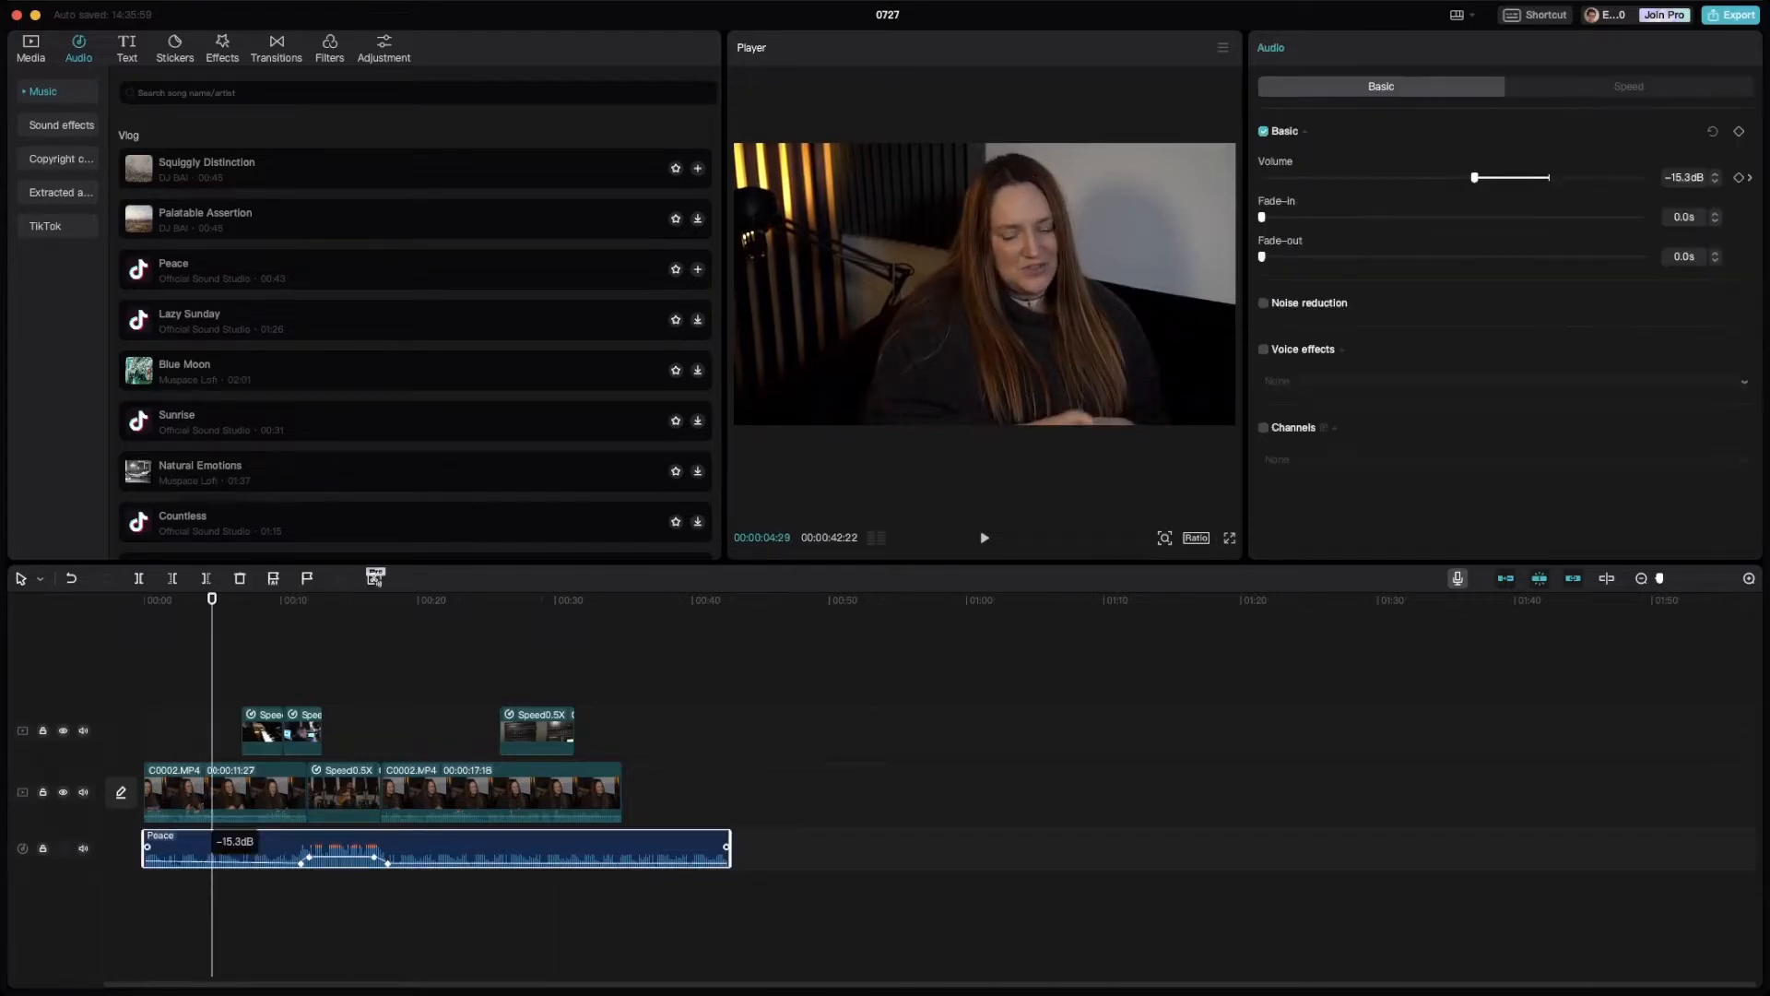
drag(1475, 177, 1480, 177)
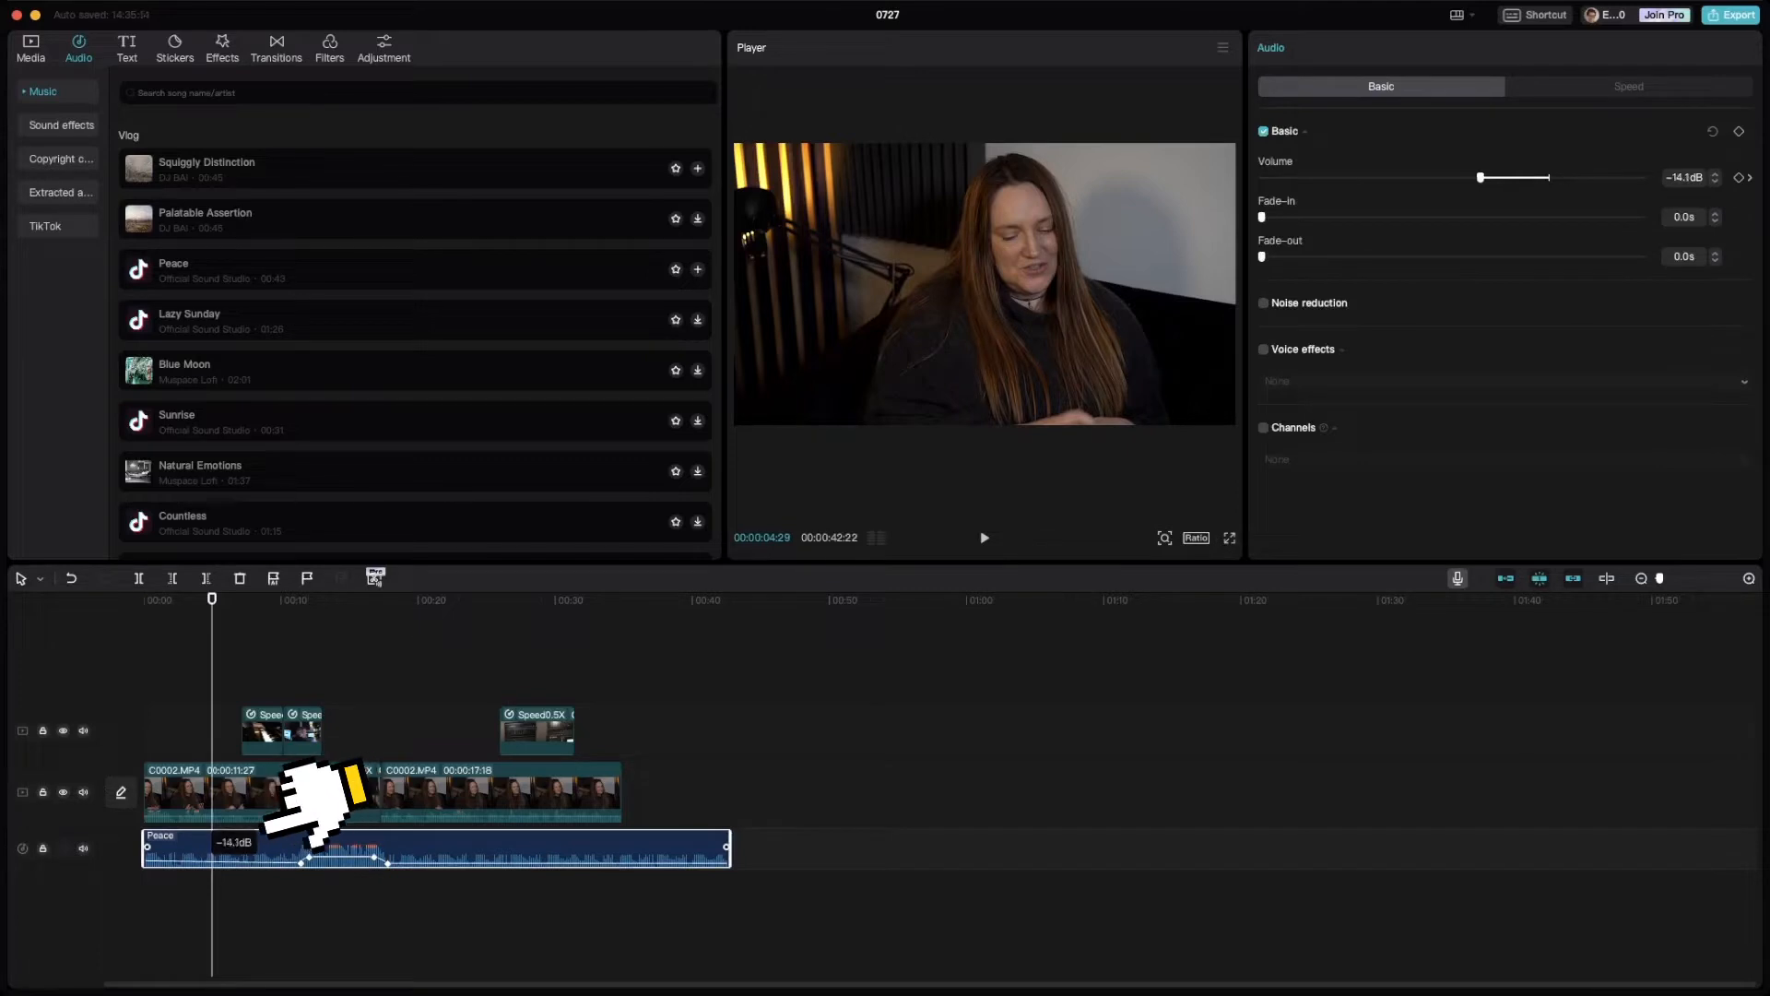
Scrub across the keyframes to check the b-roll section plays at about 2.4 dB
click(300, 599)
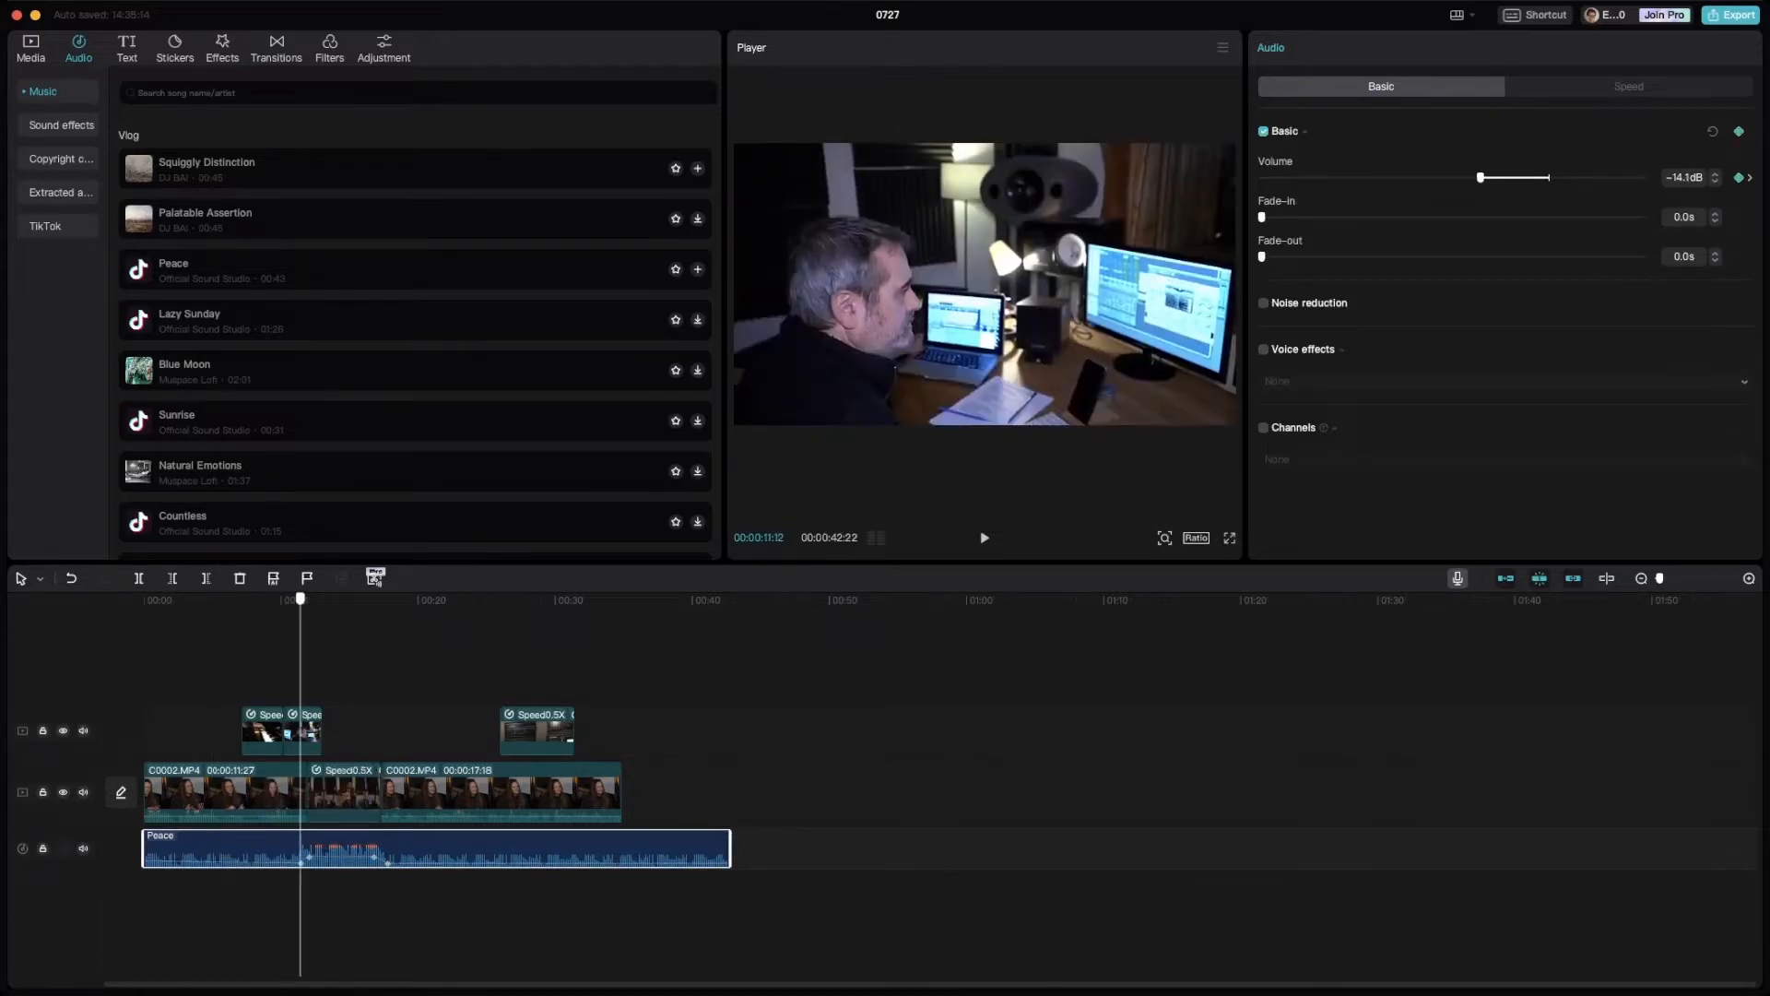
drag(1480, 177, 1558, 177)
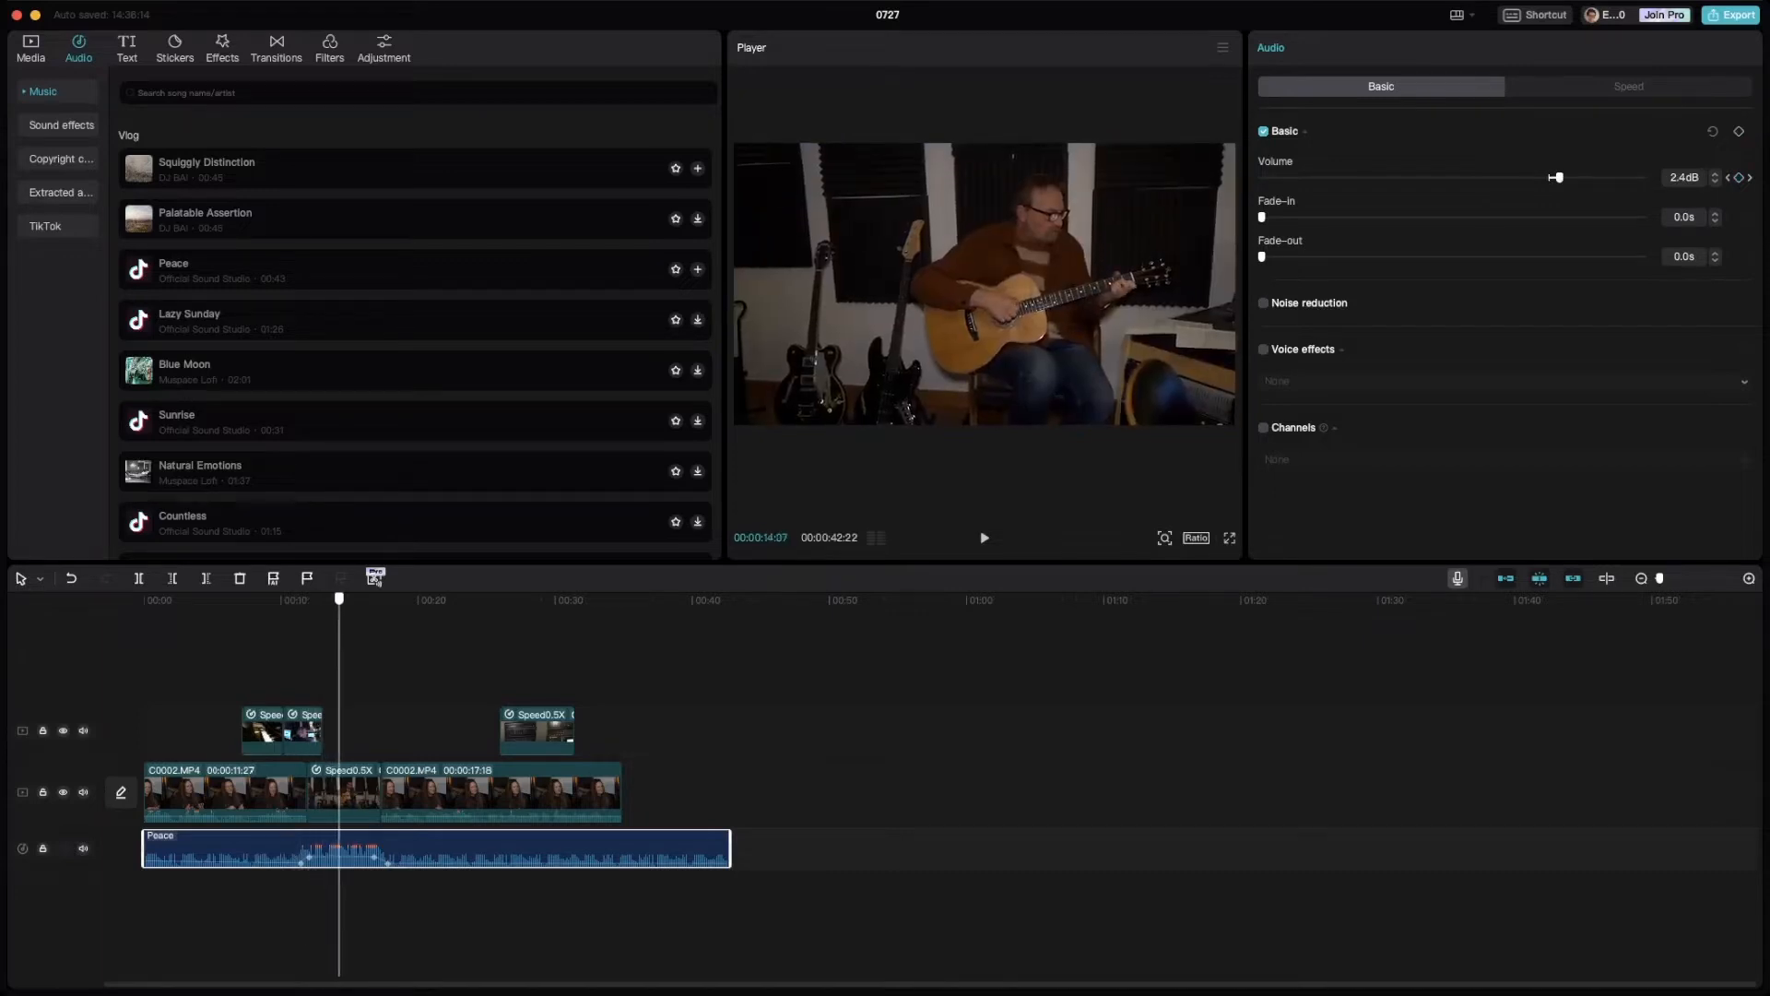
click(436, 849)
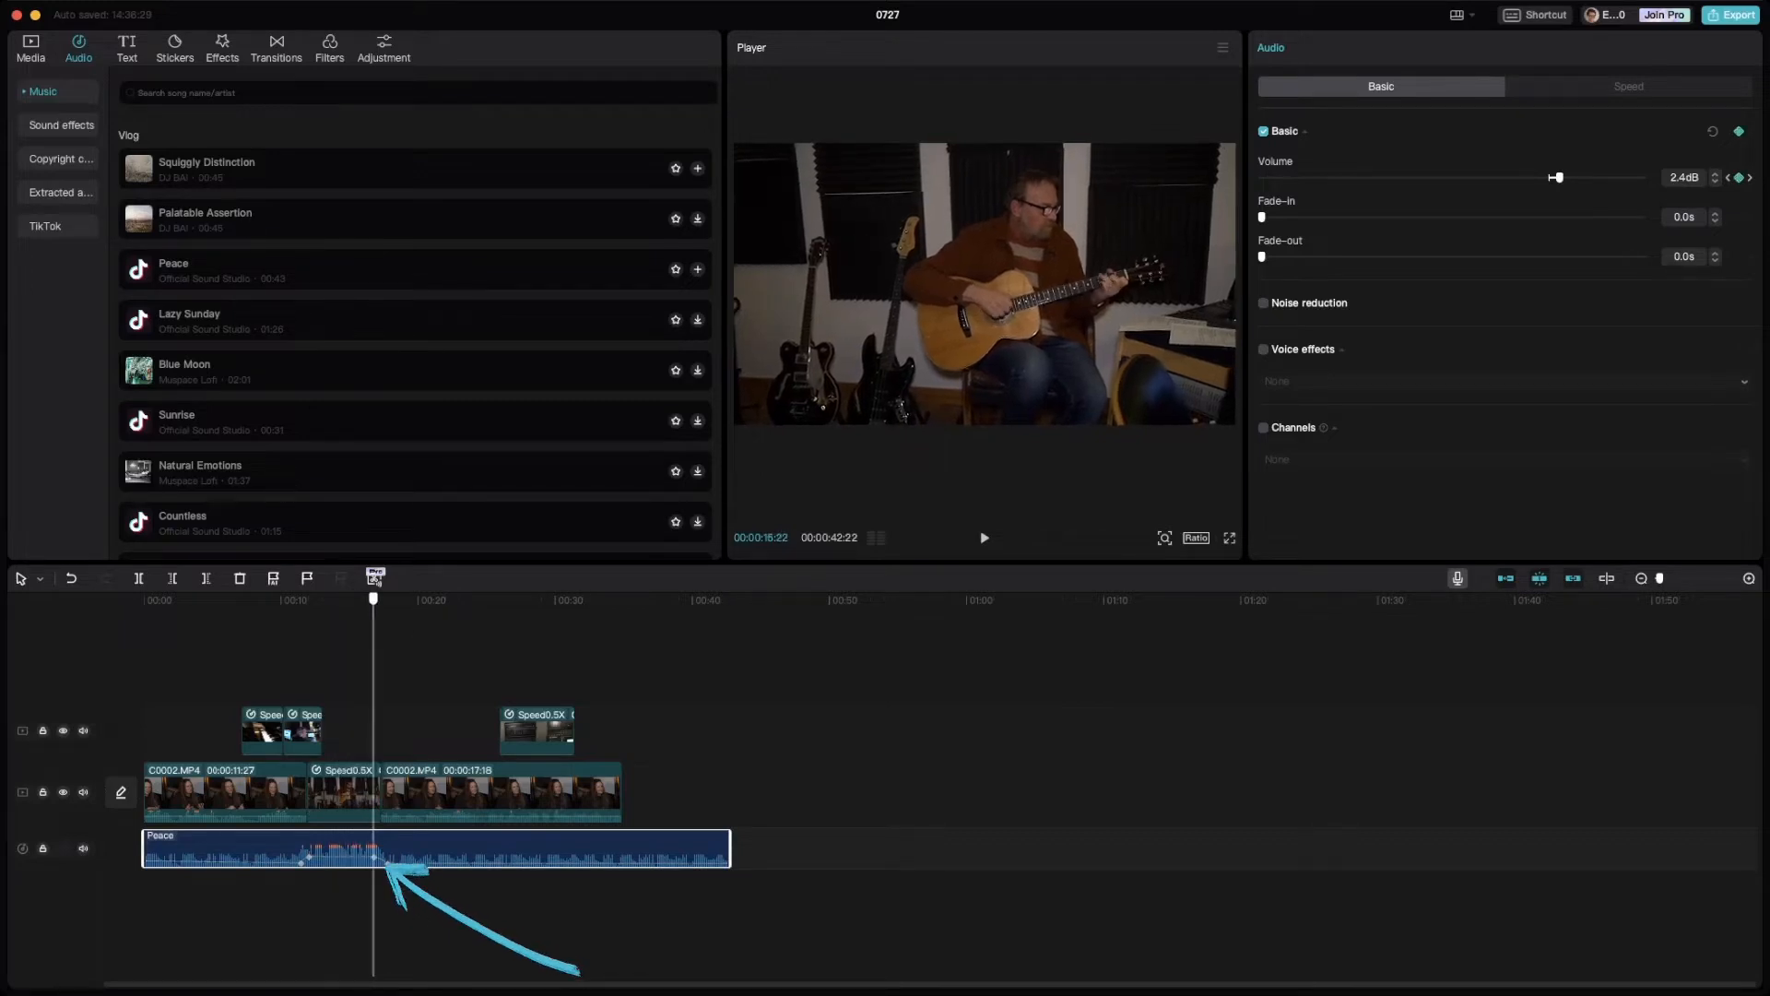
drag(1556, 177, 1510, 177)
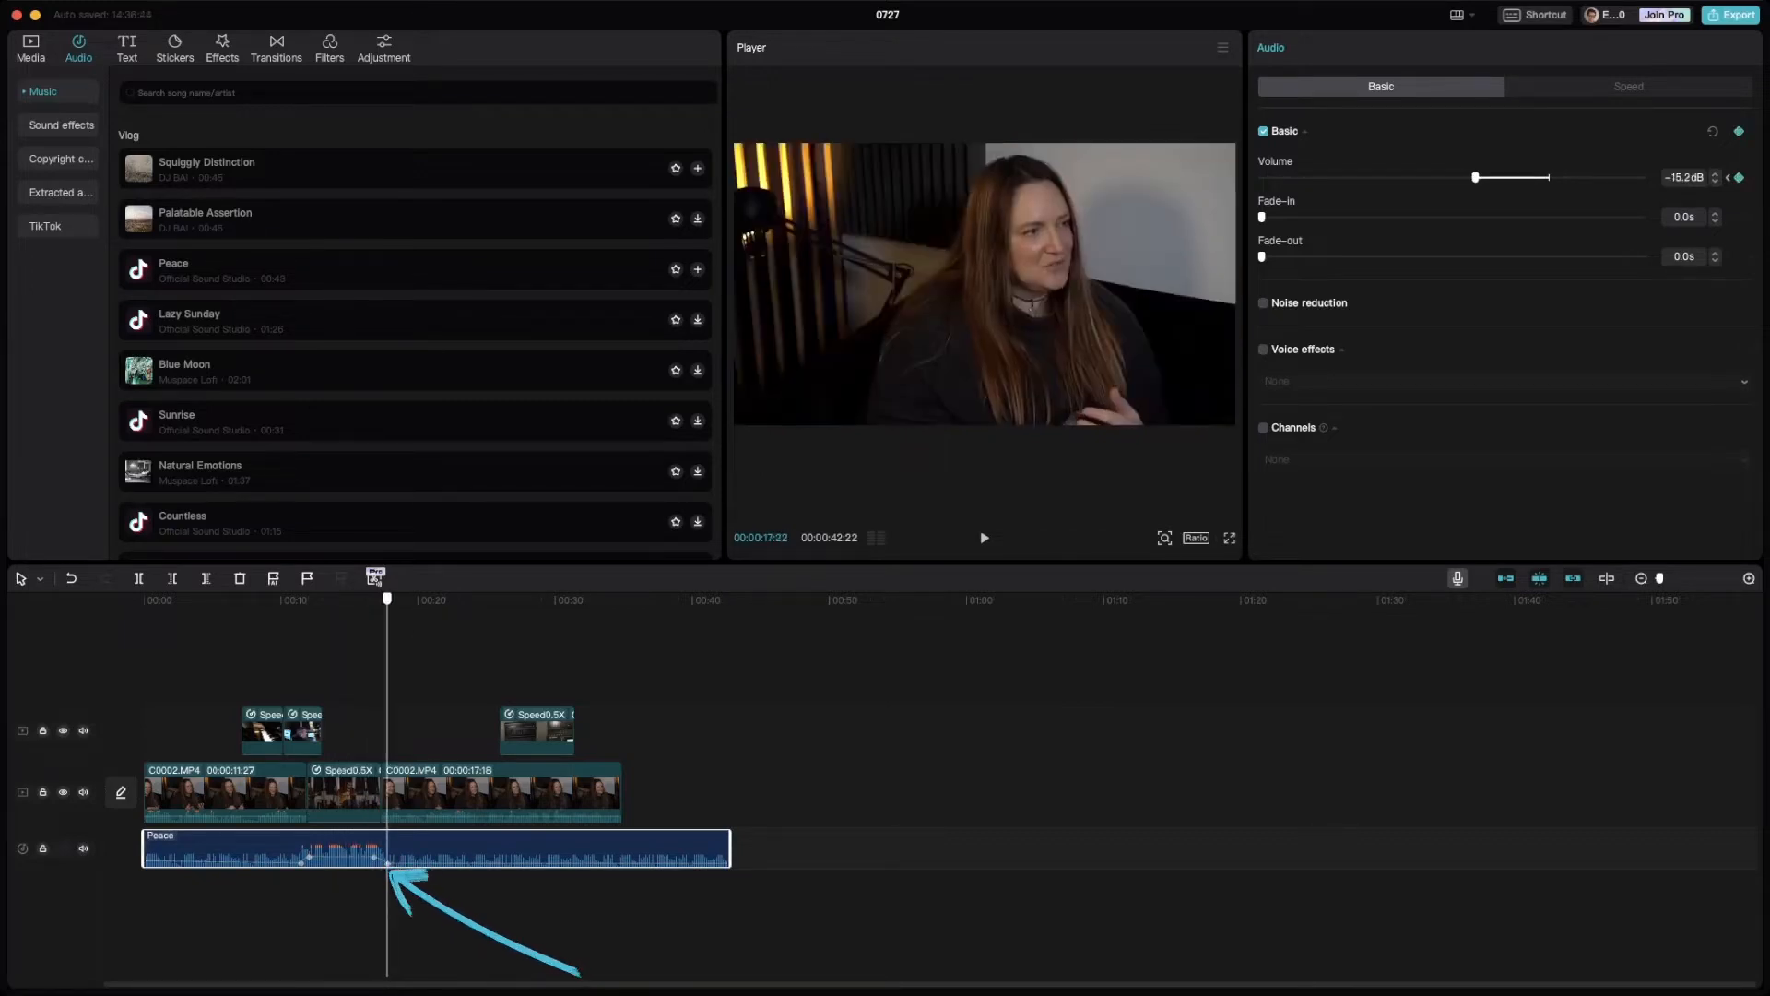
drag(1473, 177, 1556, 177)
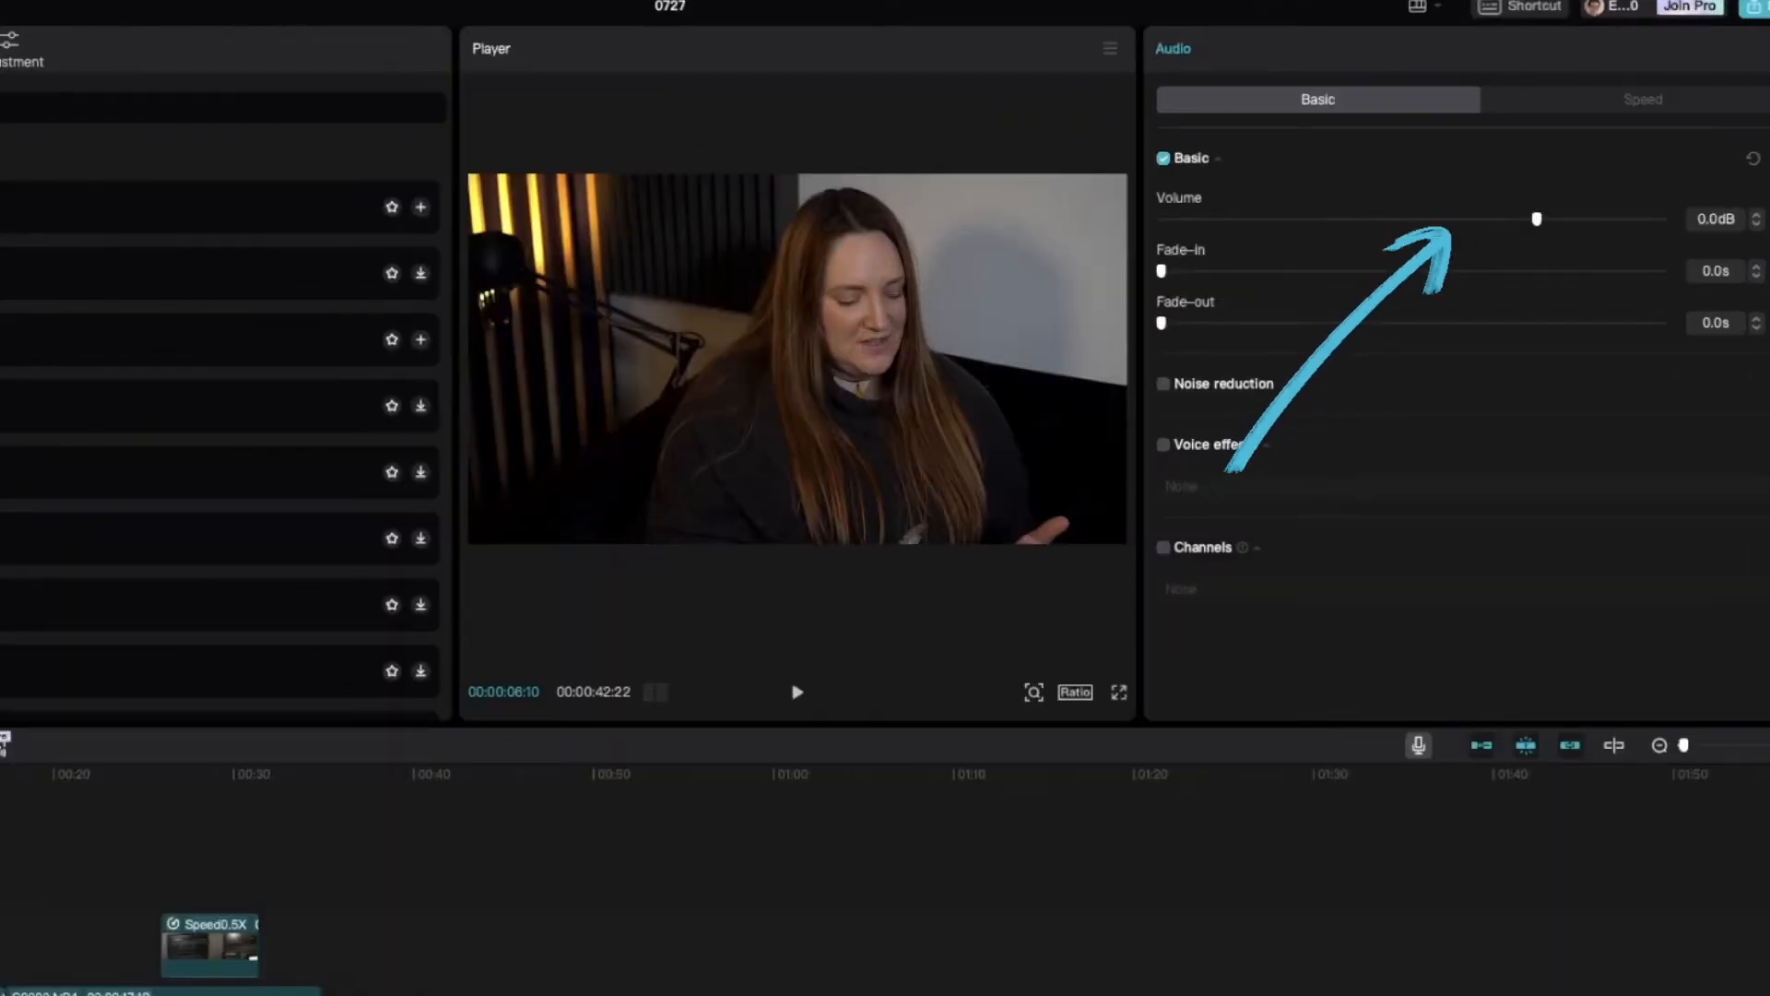
Lower the Peace music's volume from 0 dB to about -5.9 dB
drag(1535, 219, 1497, 219)
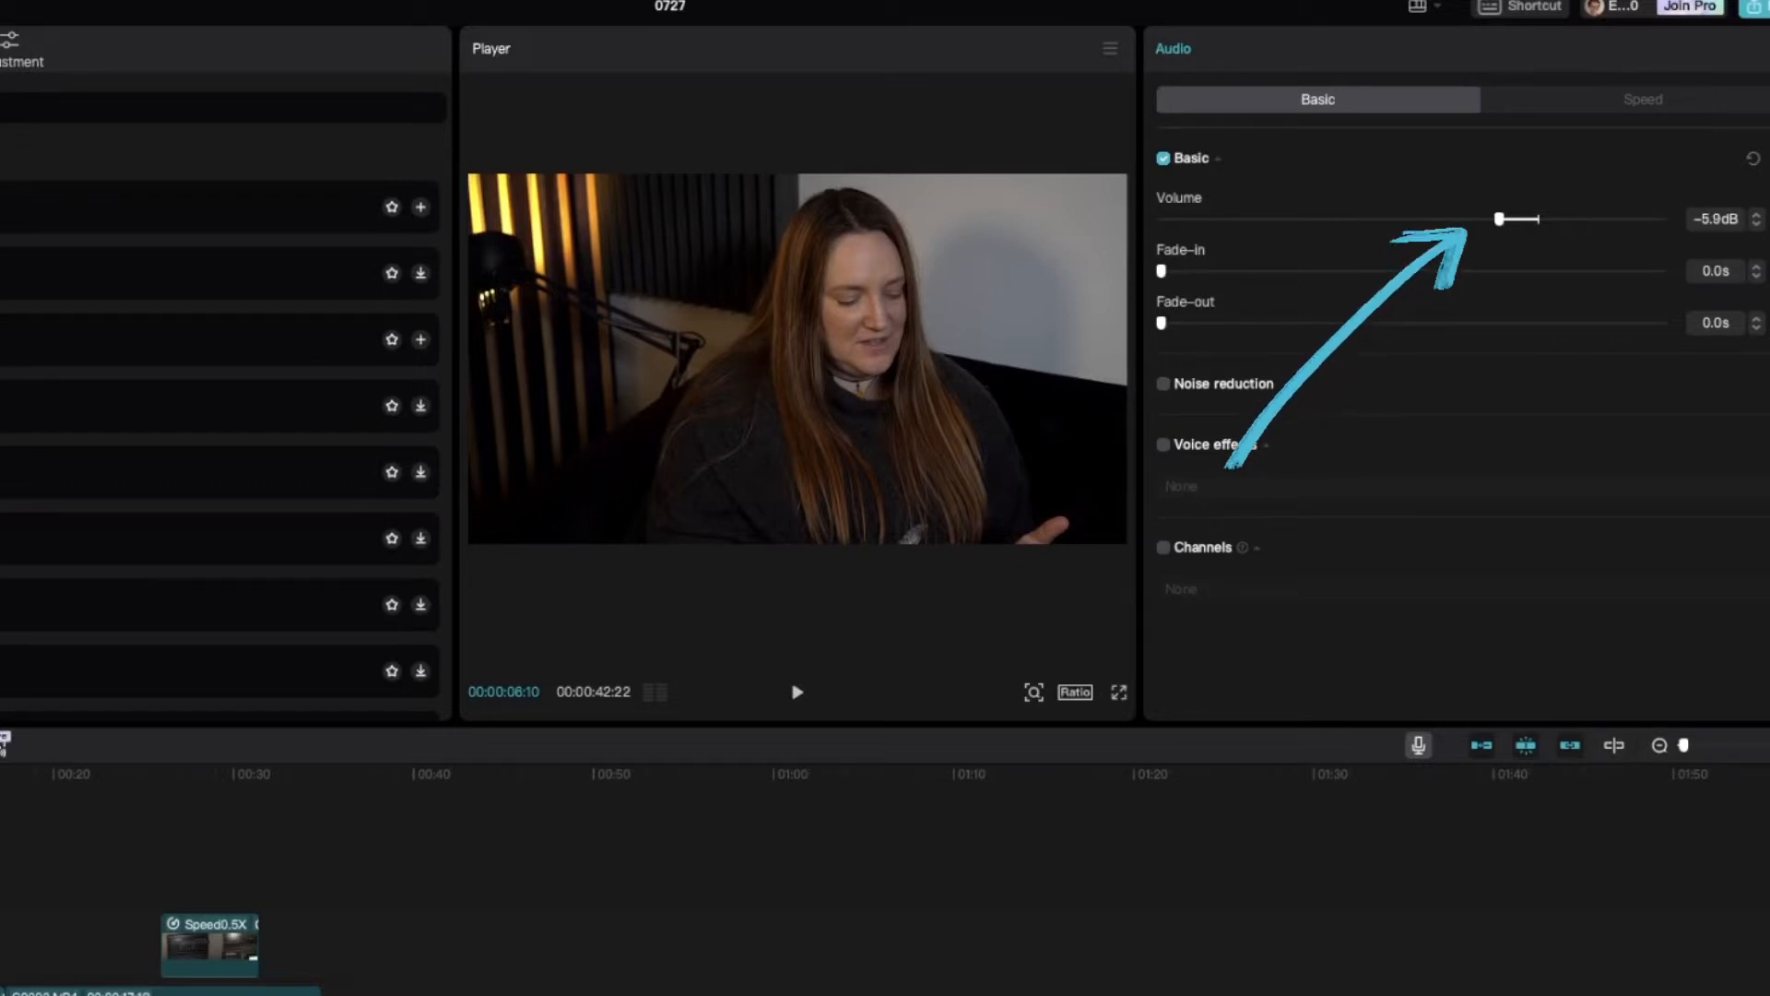
drag(1499, 220, 1497, 219)
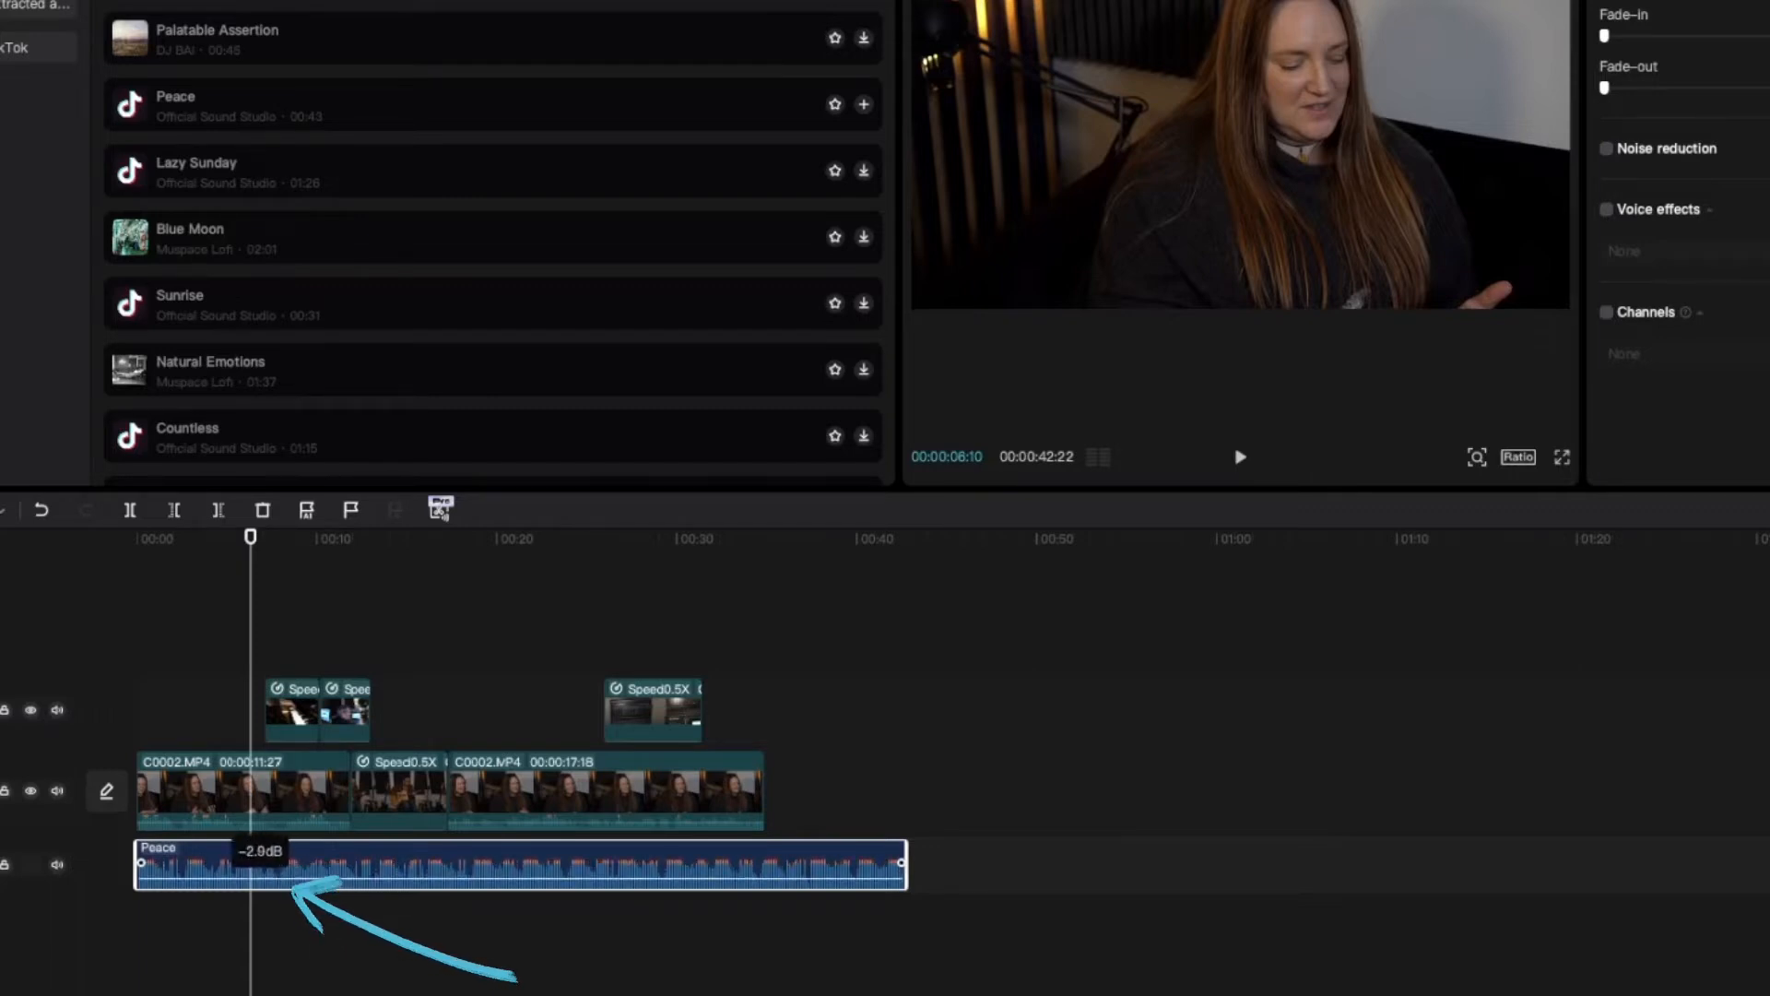
Raise the whole Peace music clip's volume line to about -2.9 dB
drag(293, 868, 293, 887)
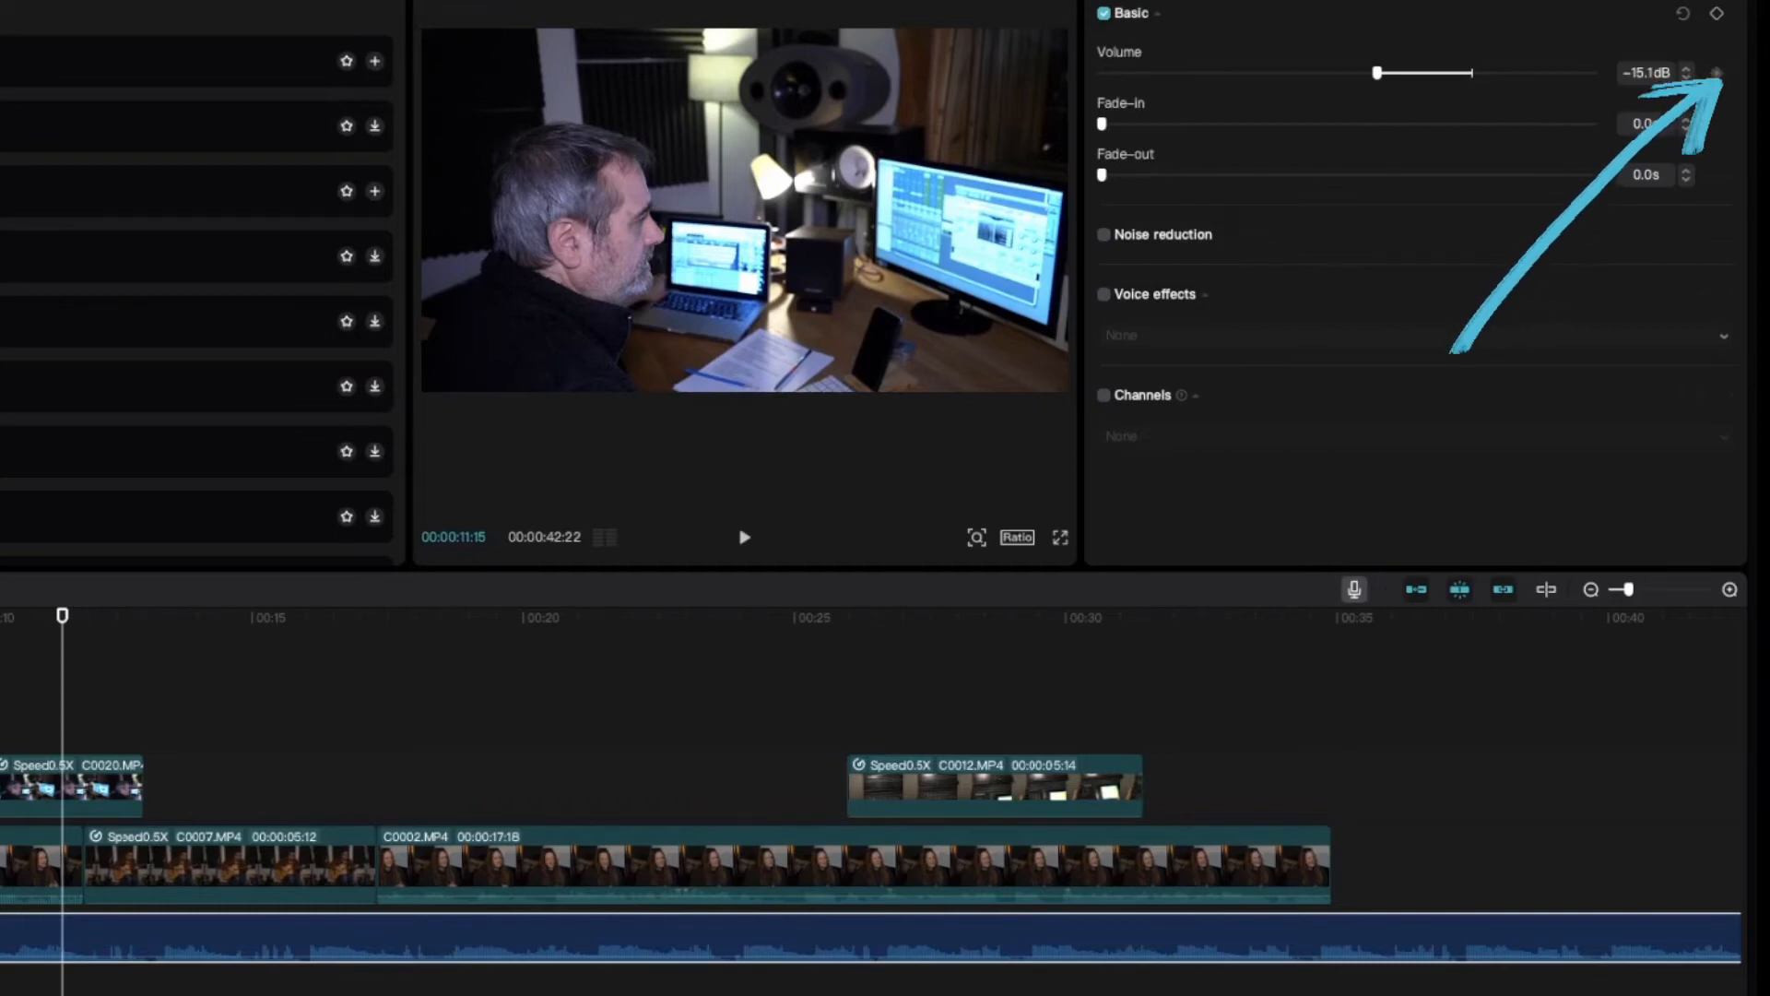
Add volume keyframes at 00:11:15 and 00:12:01 holding the music at -15.1 dB
click(1716, 13)
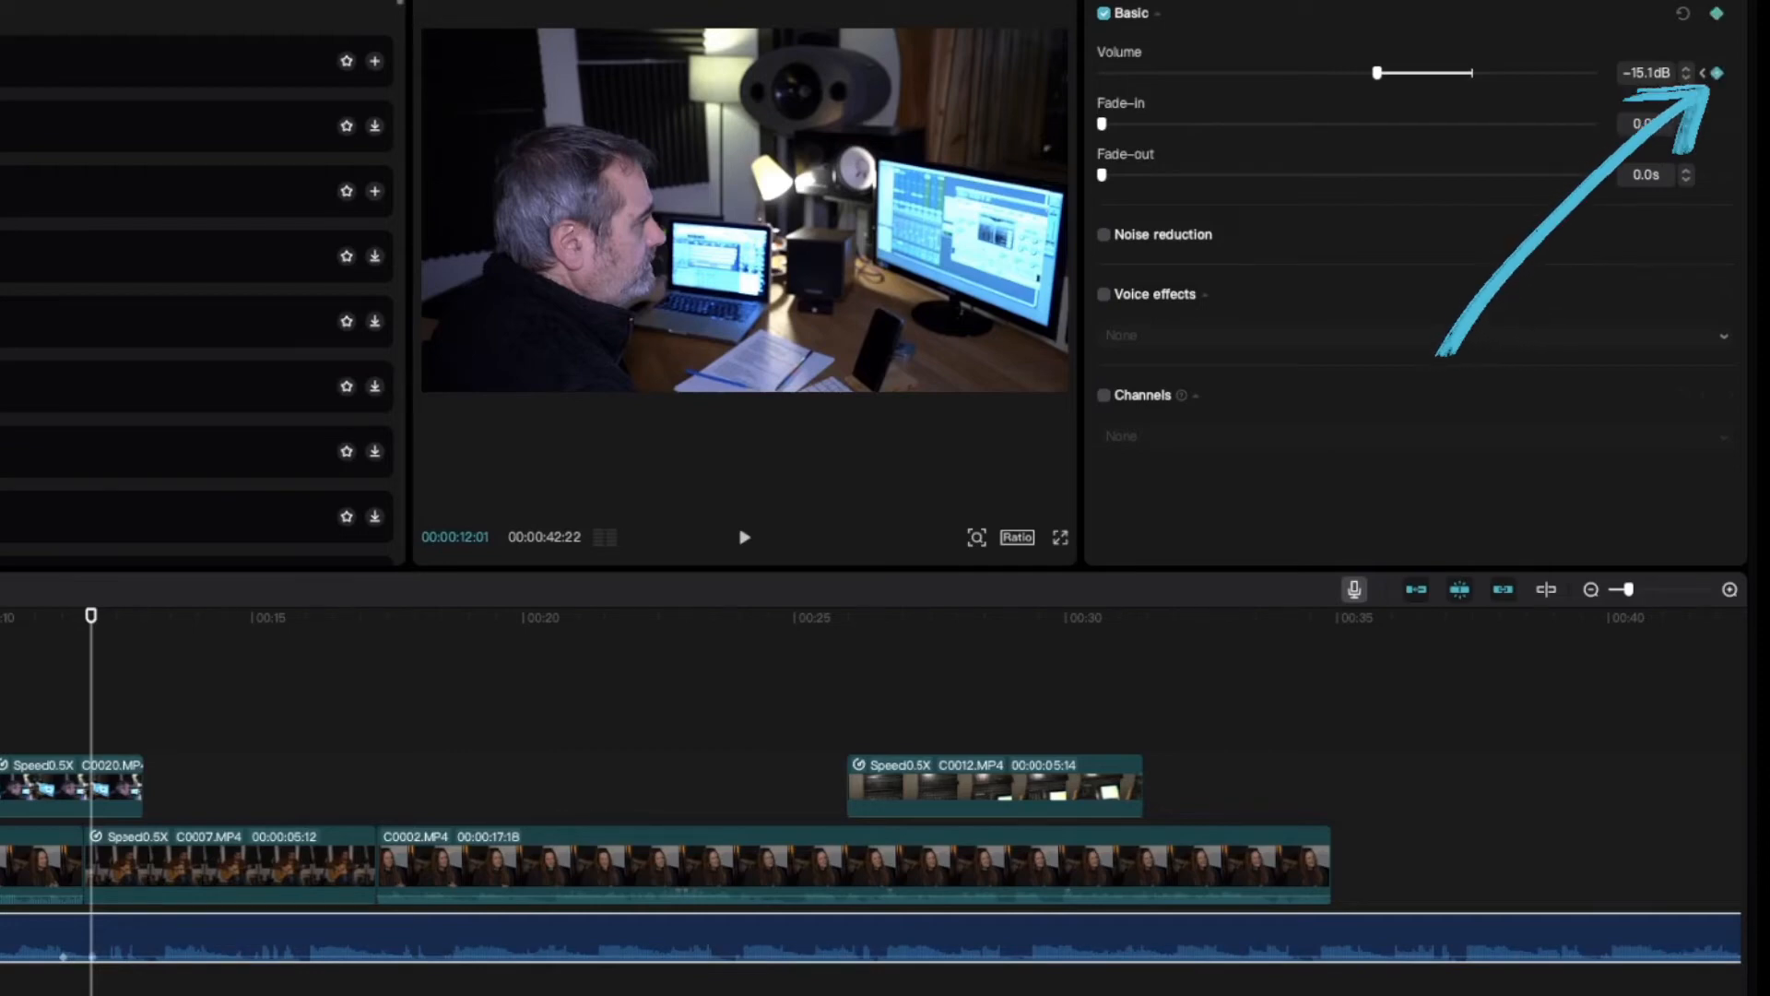
click(181, 616)
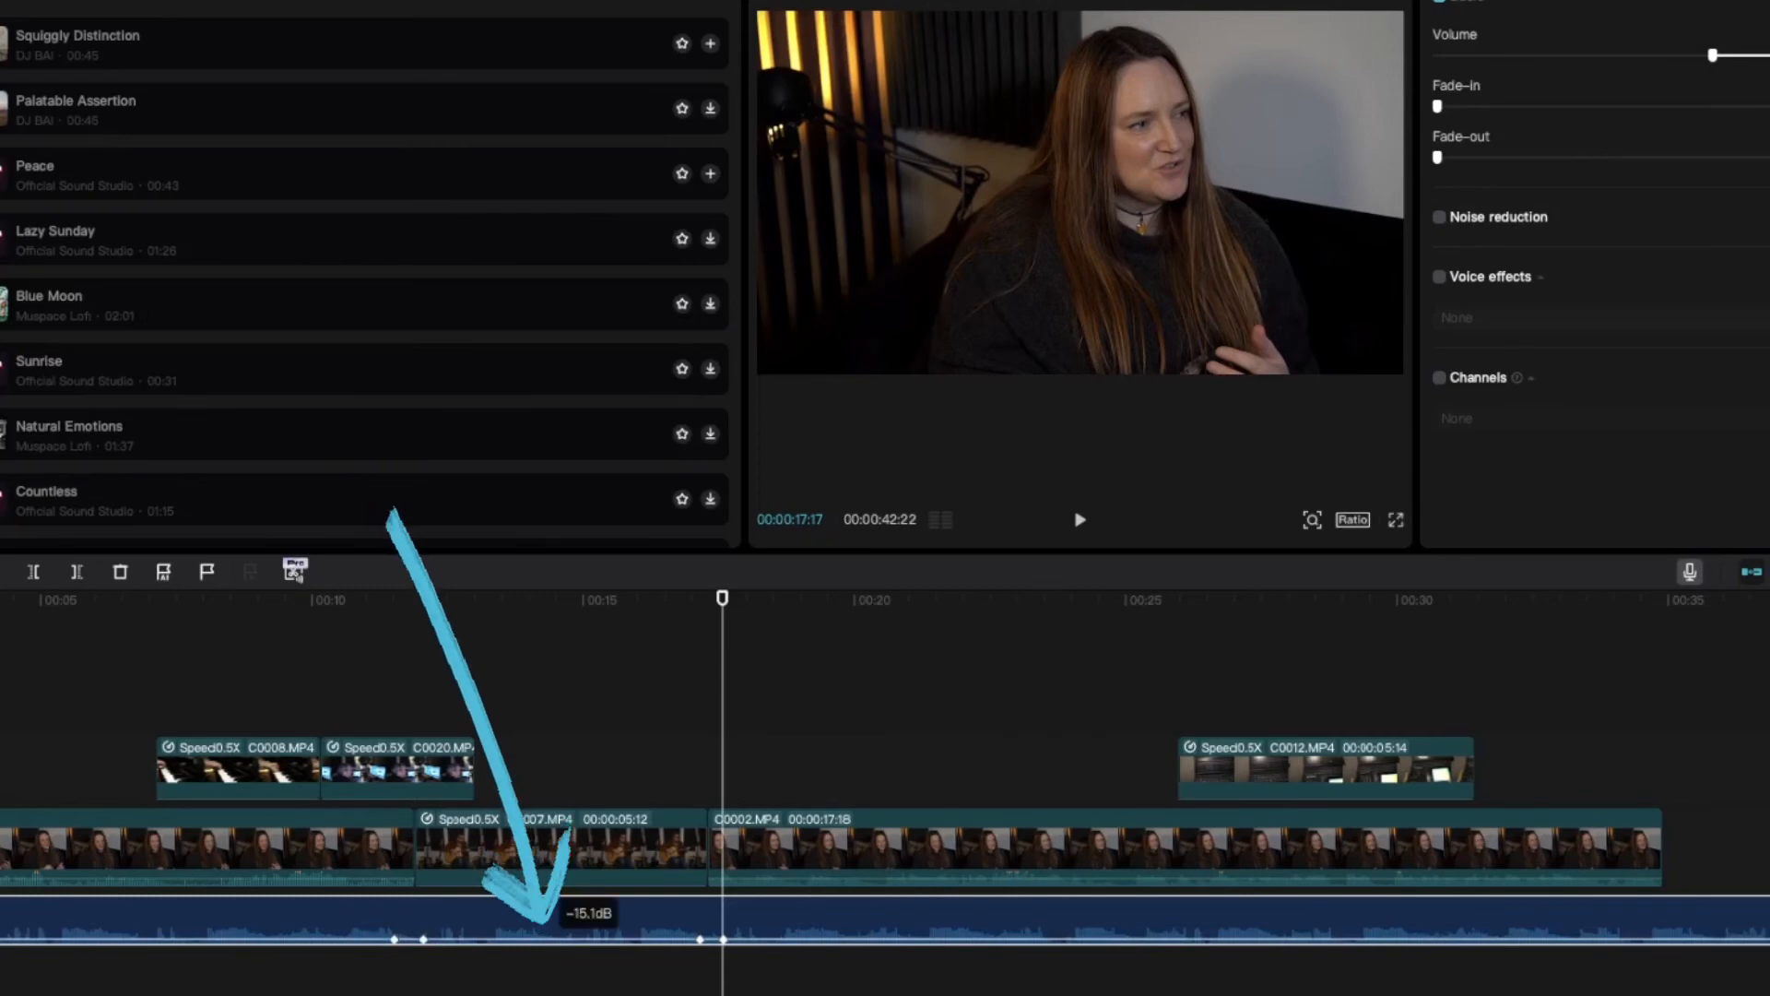
Lift the music between the inner keyframes to about 7.2 dB for the b-roll
drag(561, 914, 560, 881)
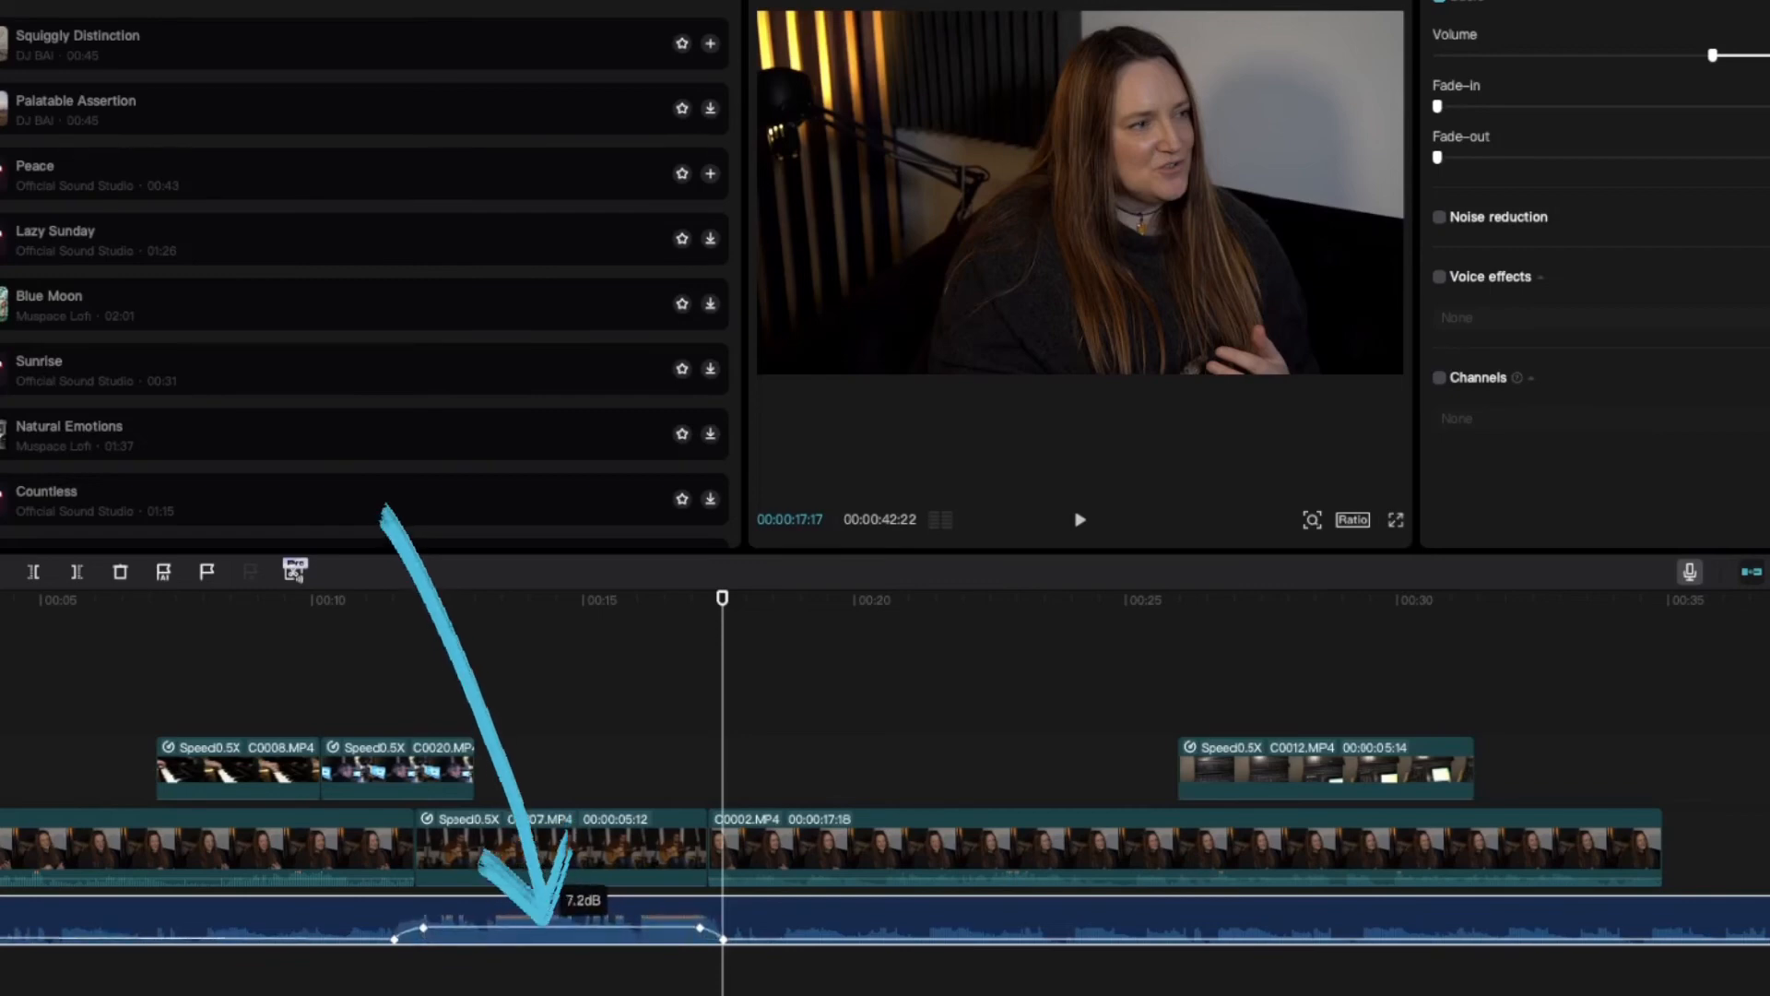
drag(553, 915, 553, 929)
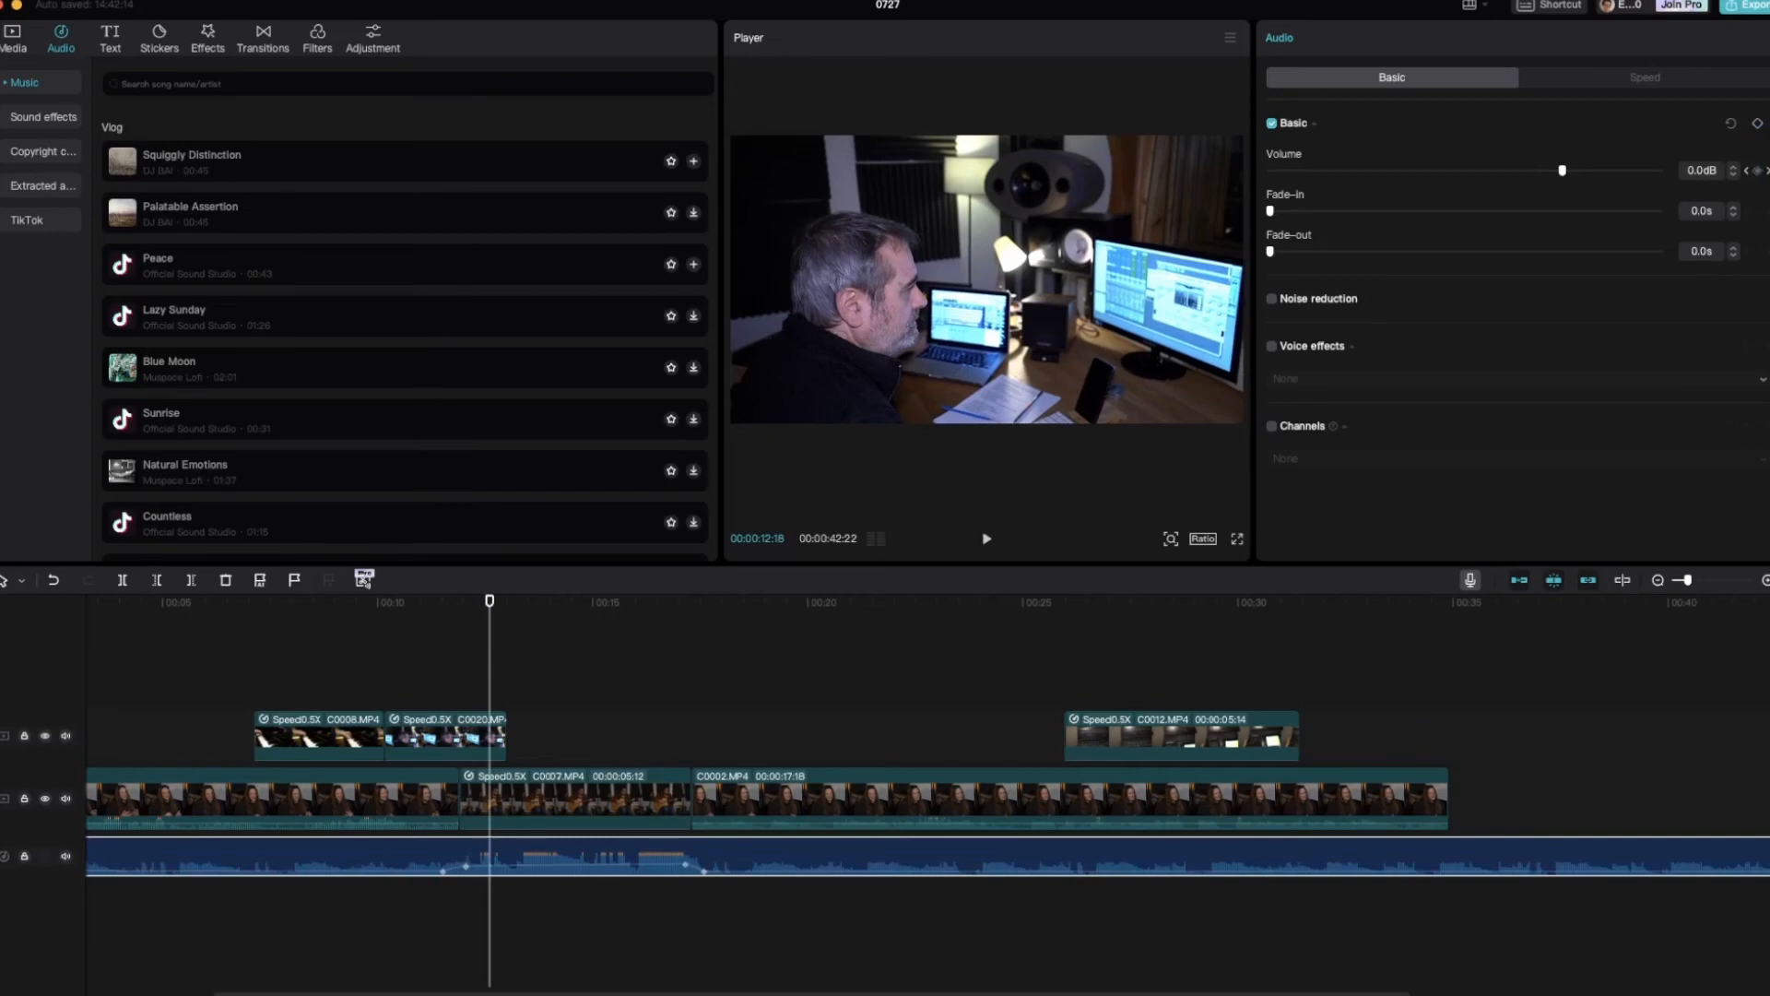
mouse_move(1757, 169)
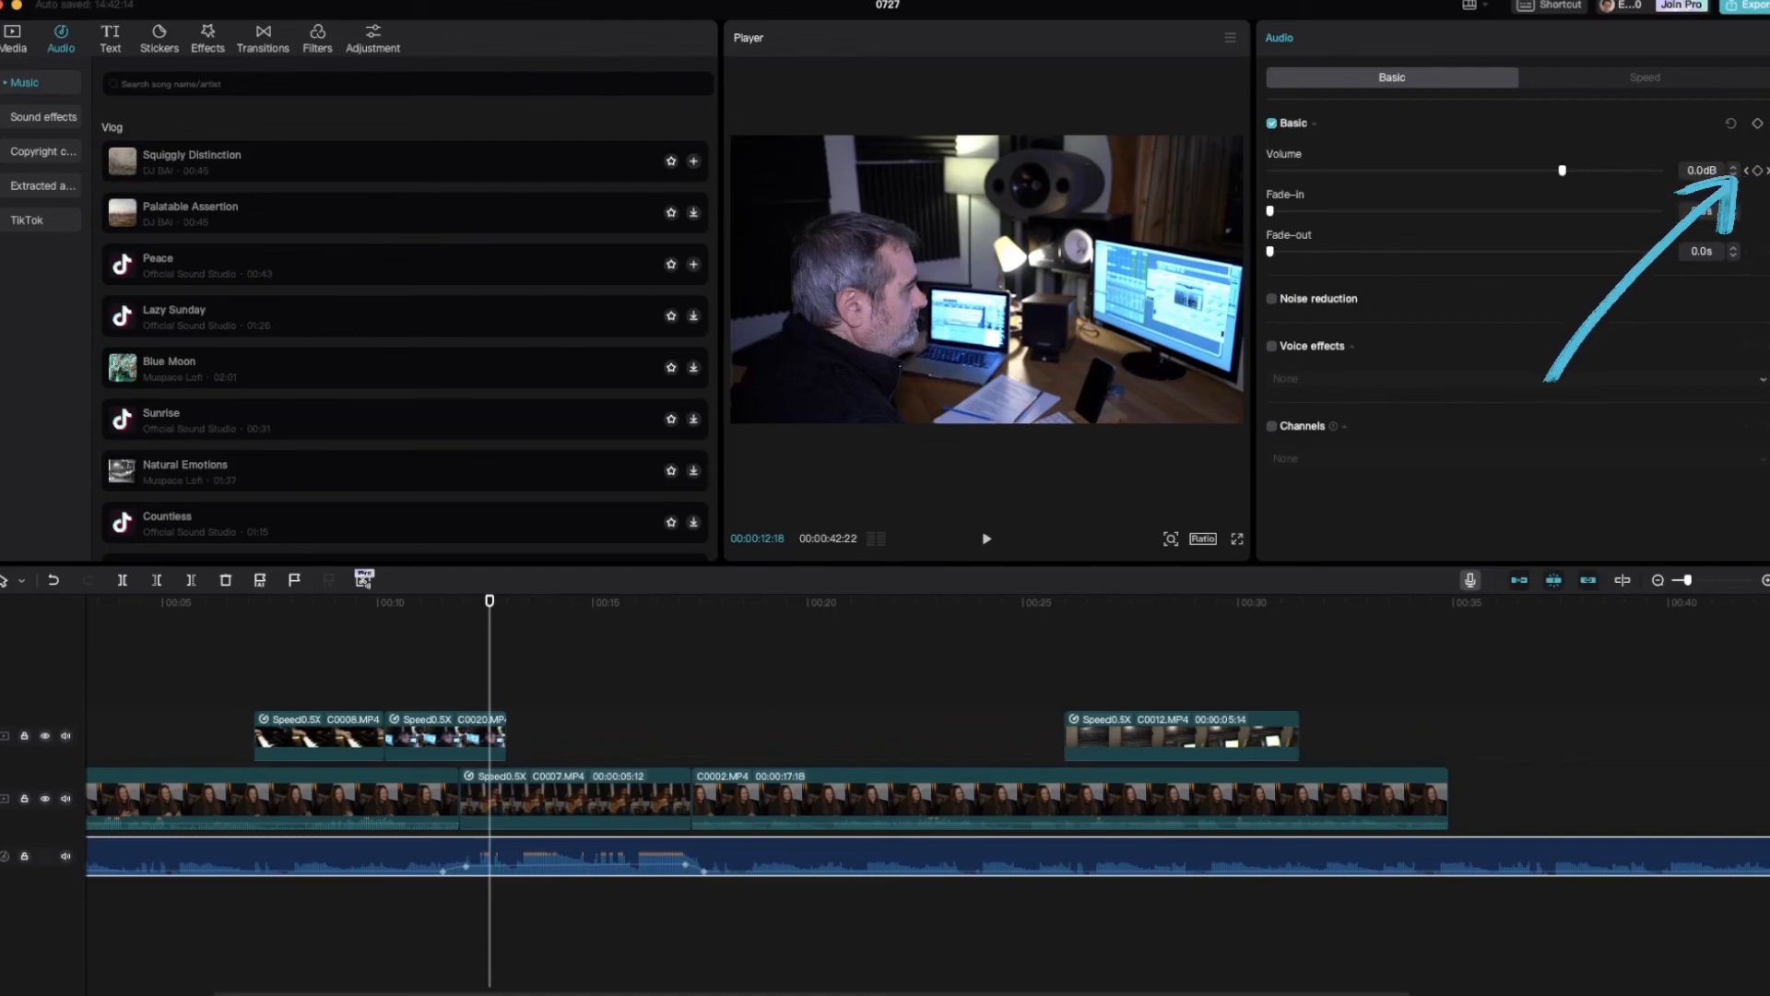
Set the keyframe near 12 seconds to about -1.0 dB
click(1747, 170)
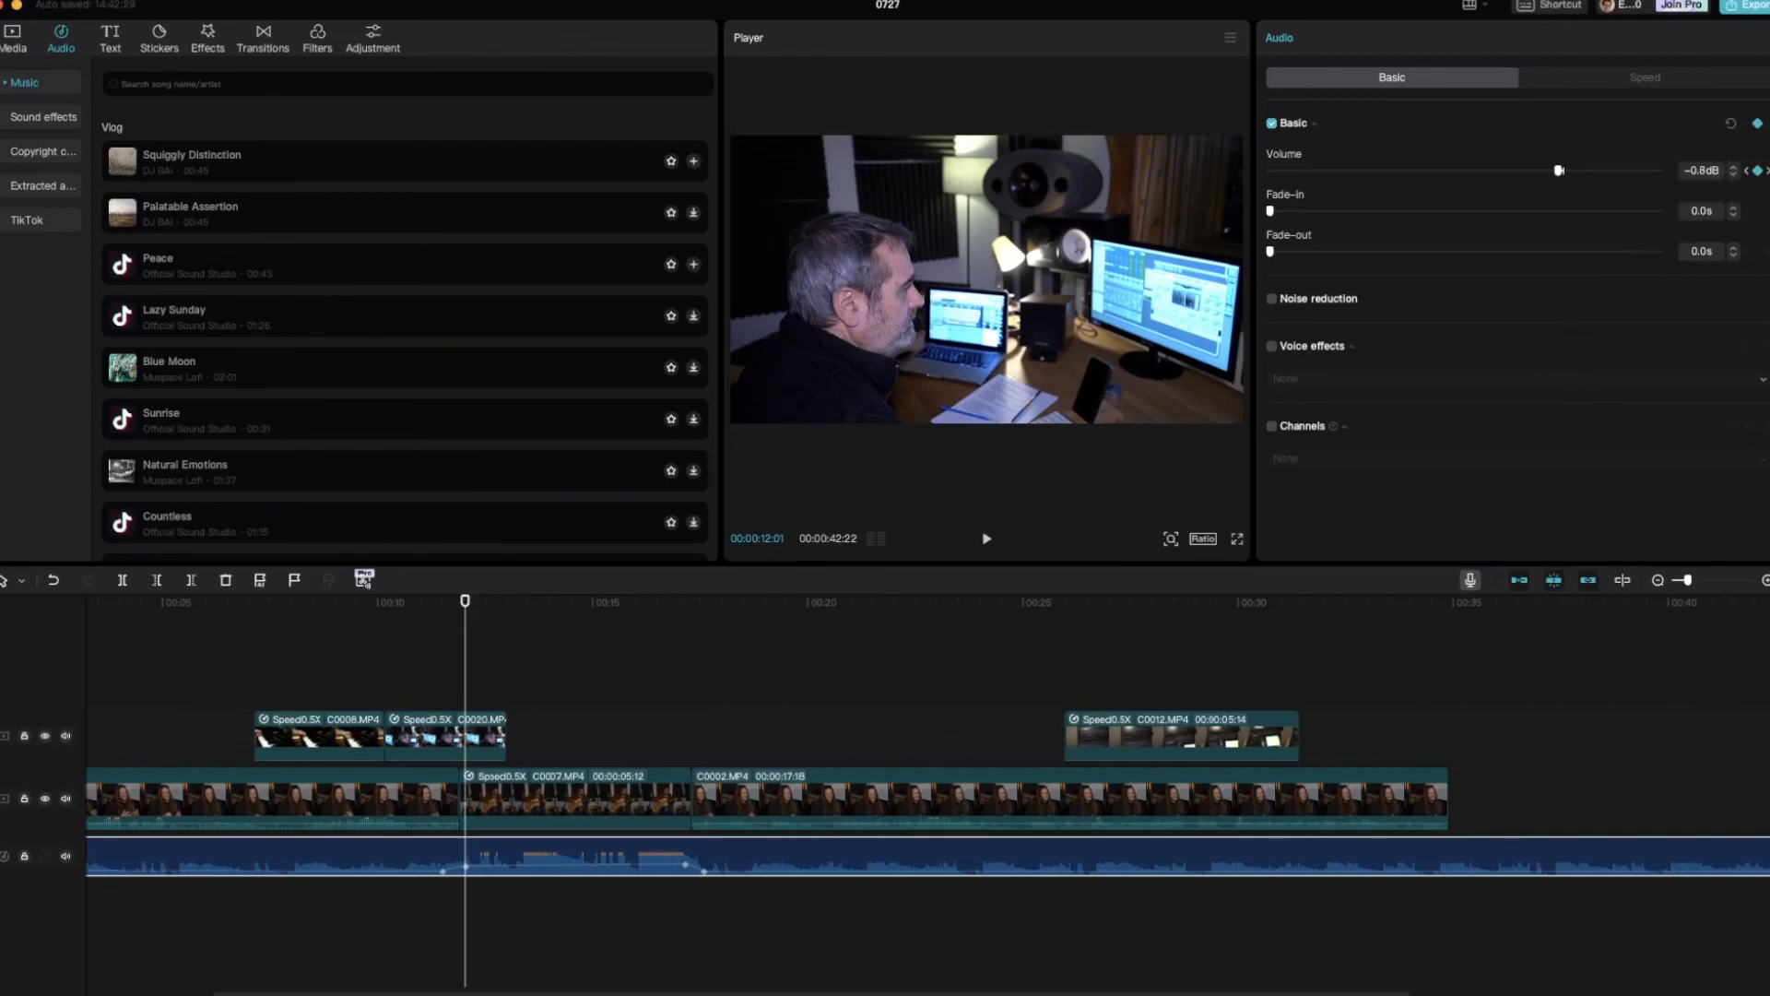
drag(1560, 170, 1558, 170)
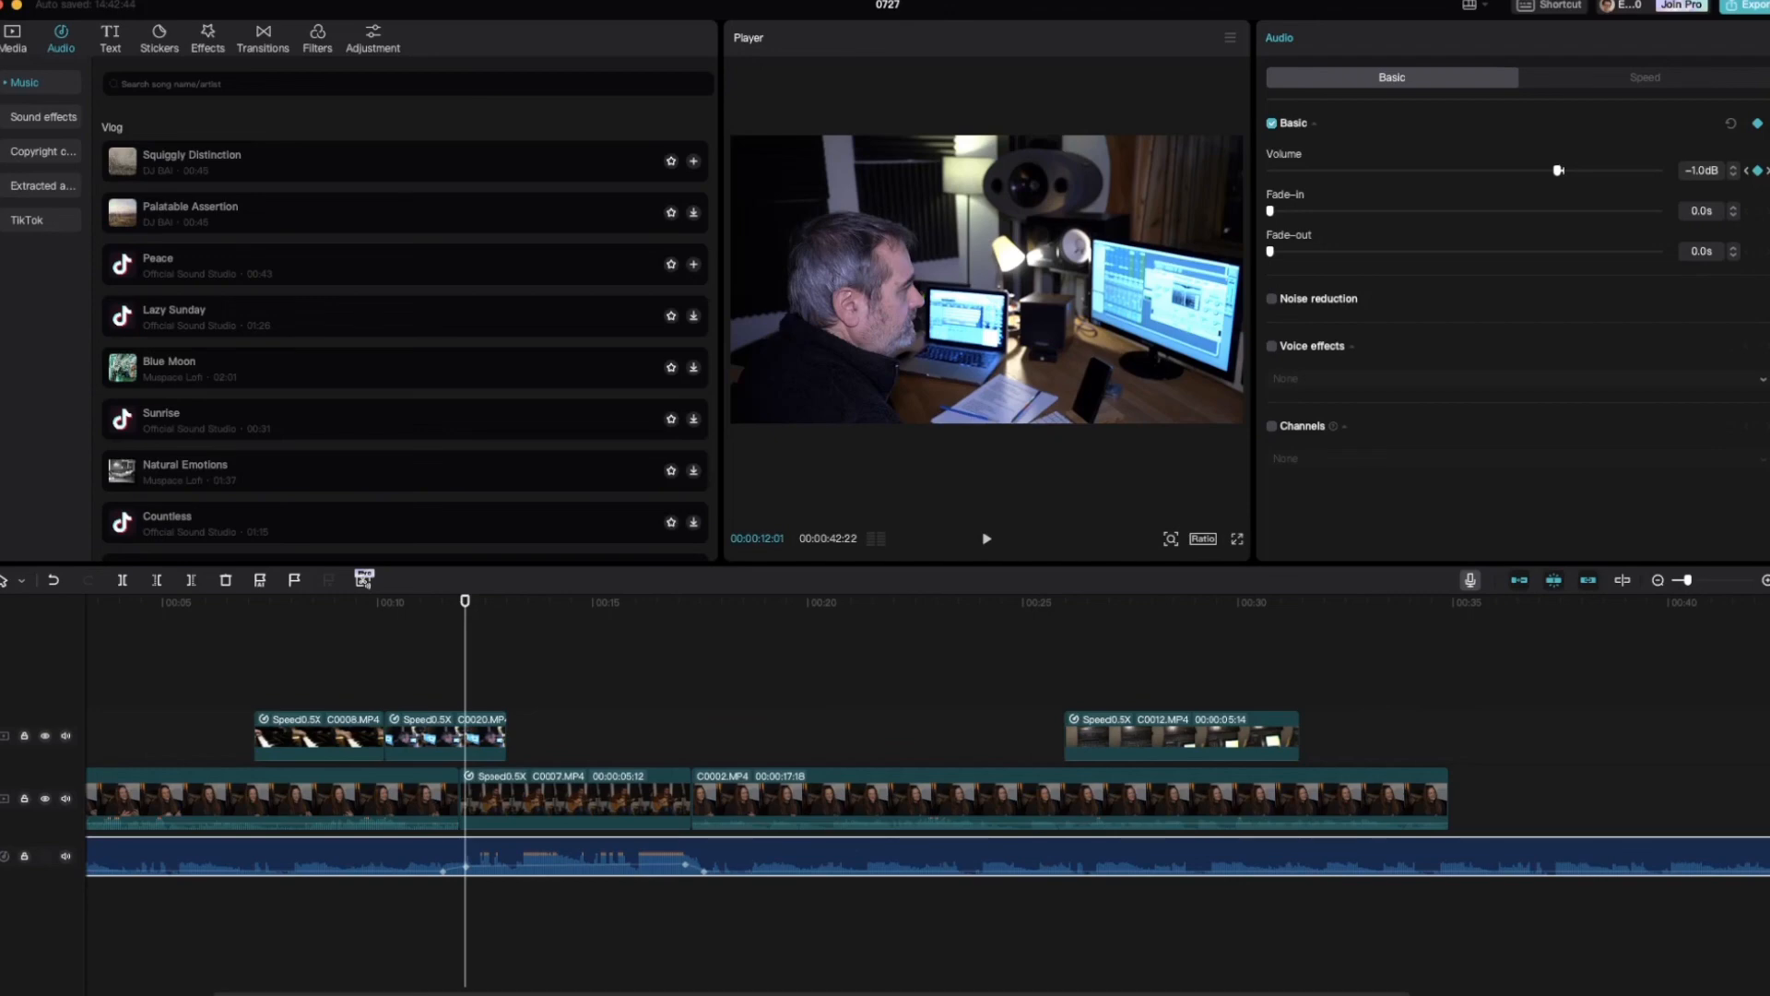
Settle the b-roll's ending keyframe at the 17-second guitar shot to about 1.2 dB
drag(1559, 170, 1573, 169)
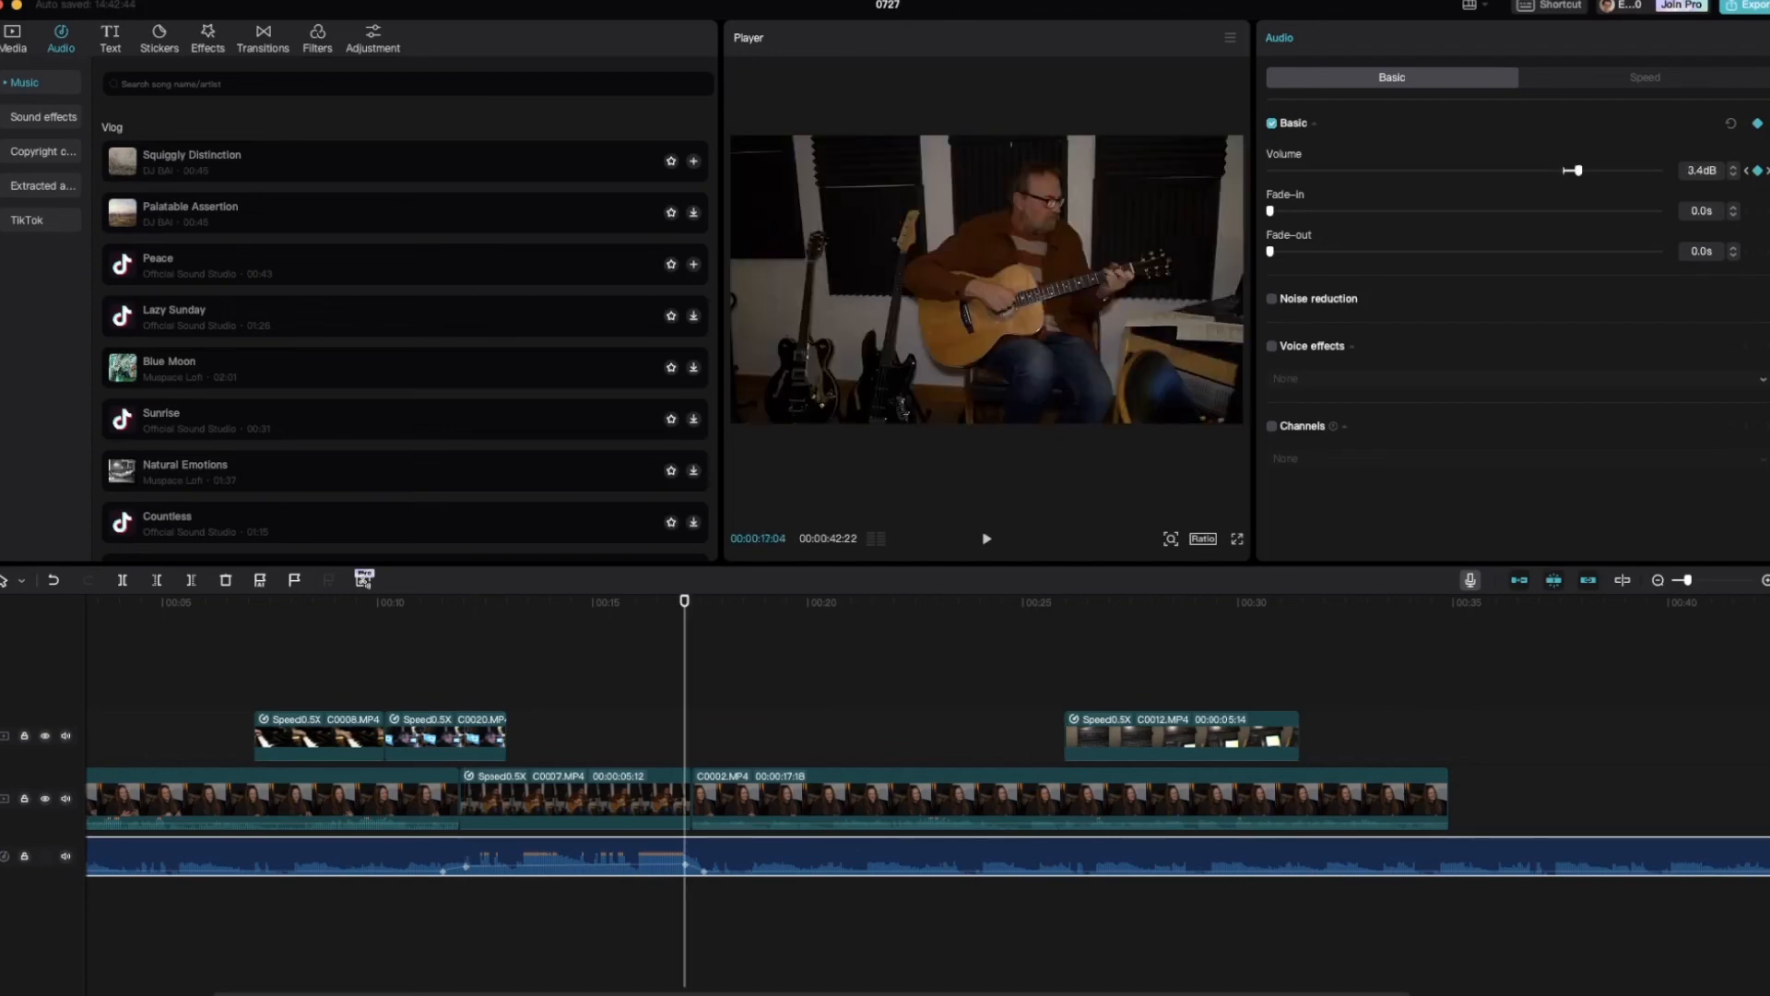
drag(1576, 169, 1572, 170)
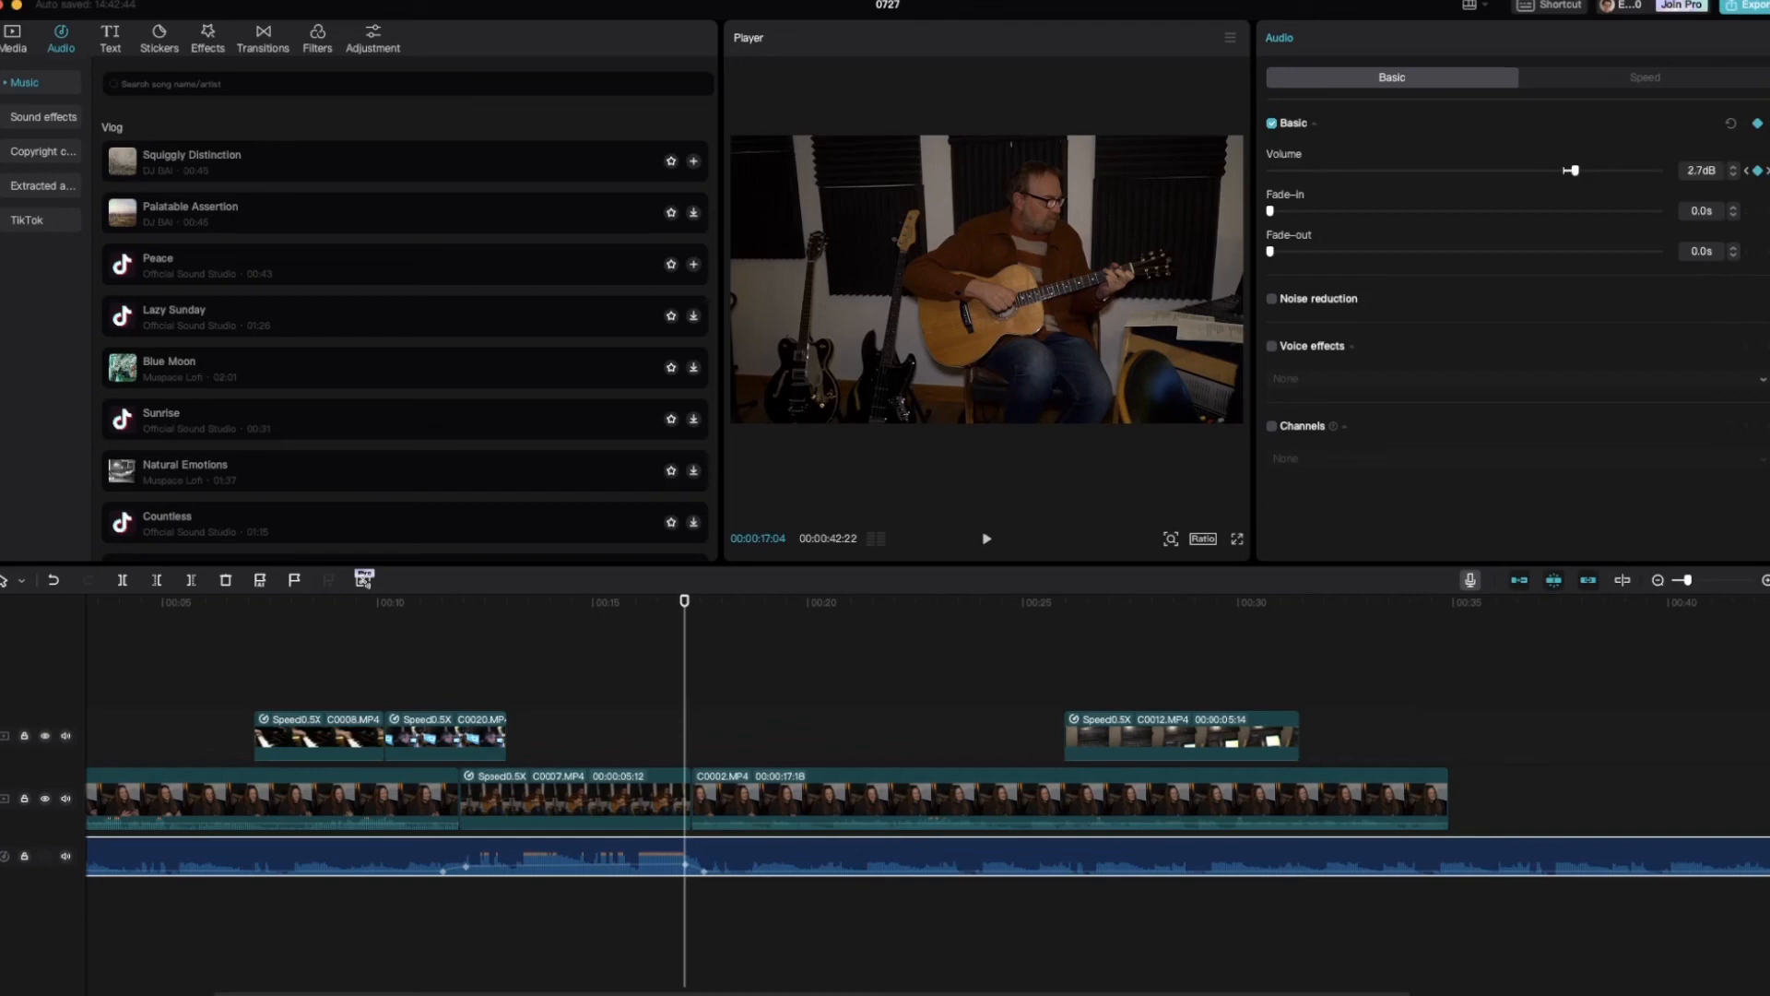
drag(1573, 170, 1567, 170)
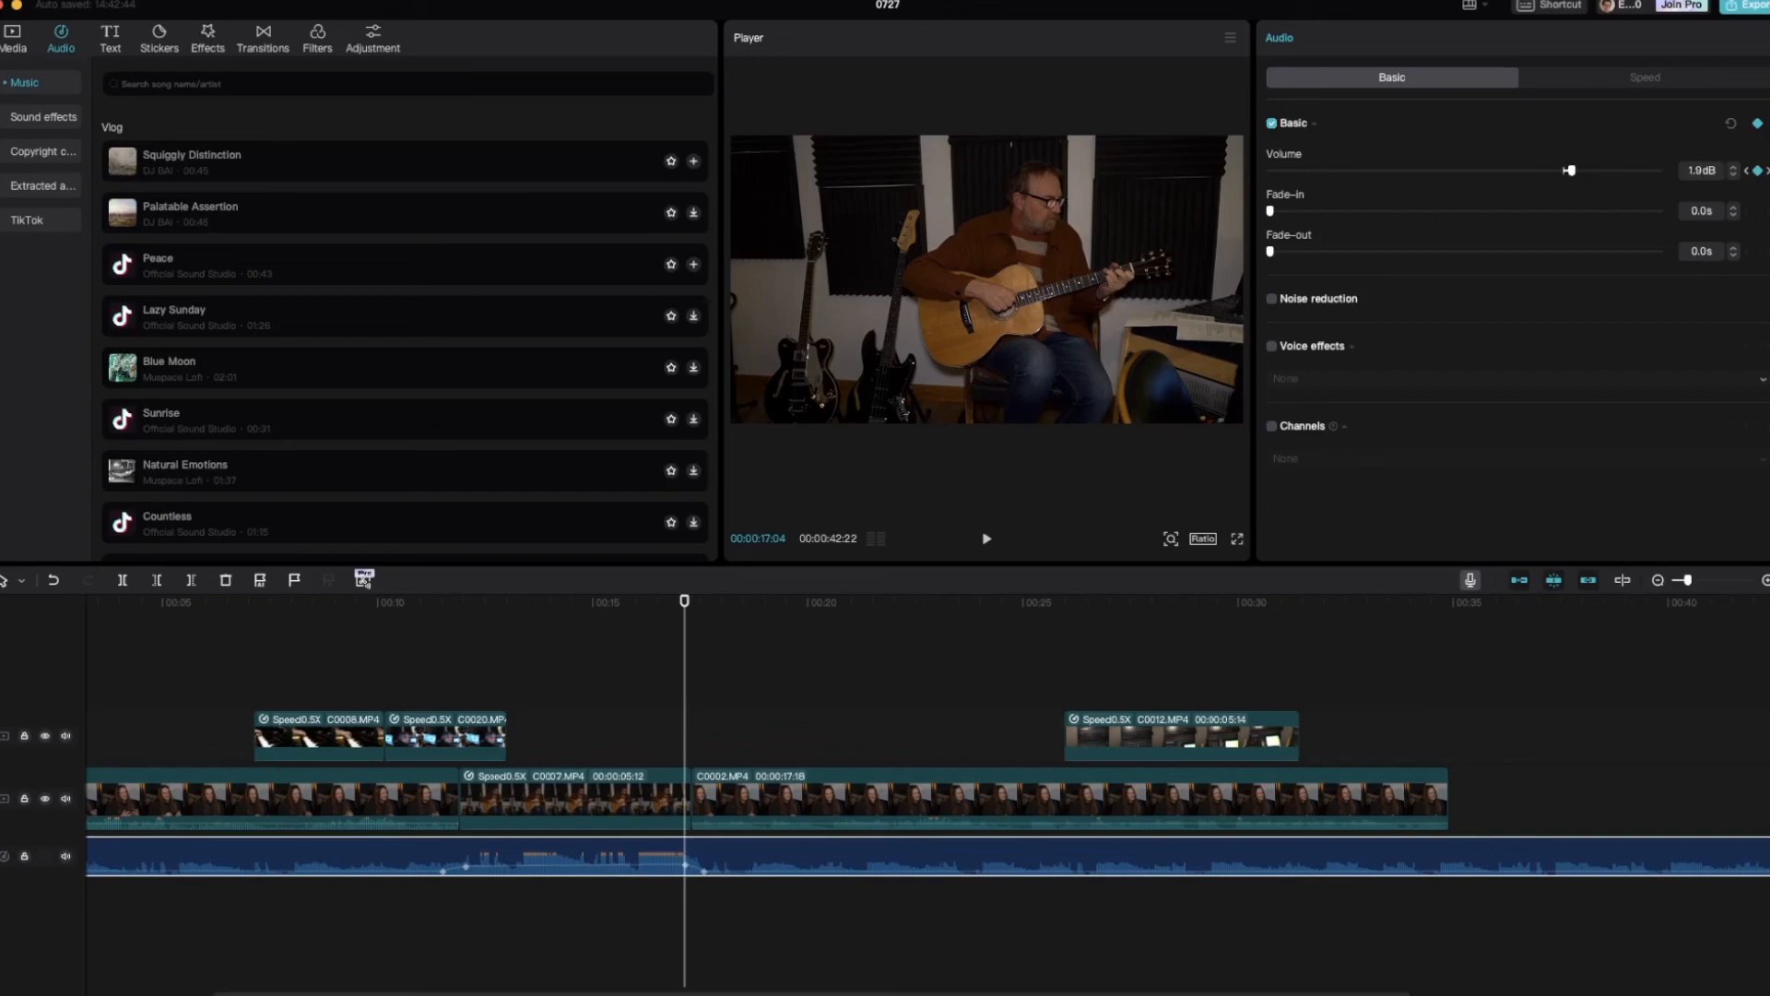
drag(1570, 169, 1567, 169)
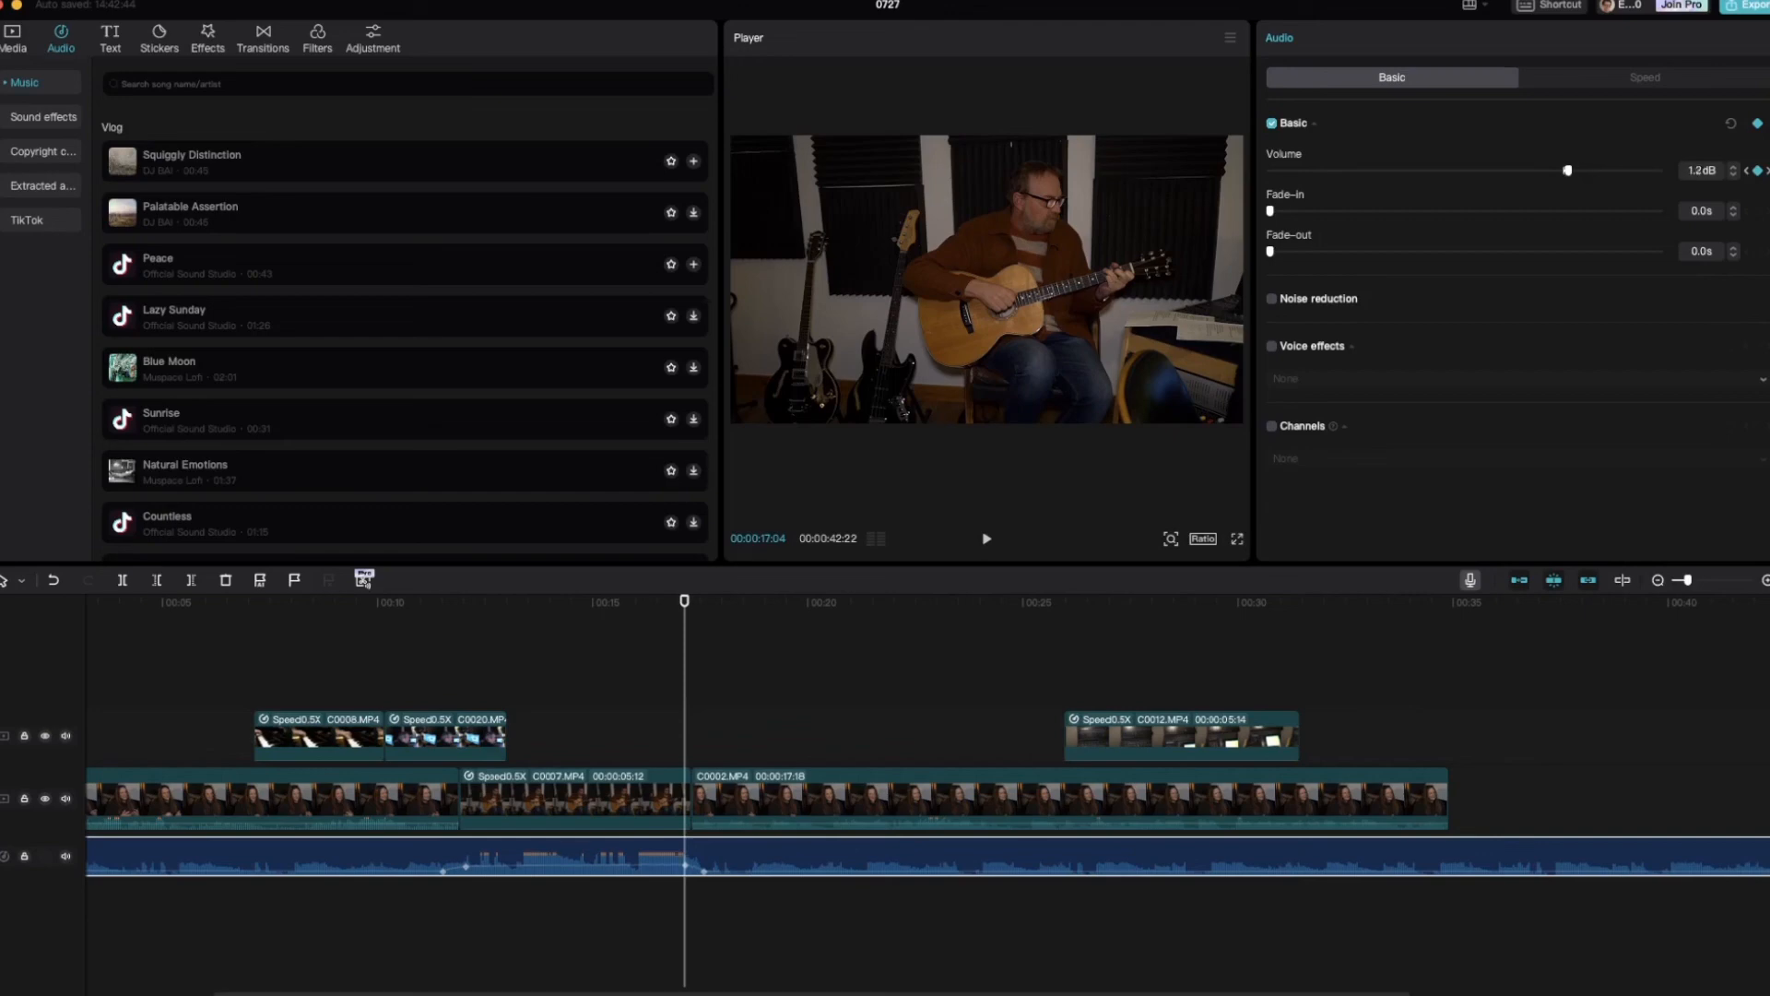